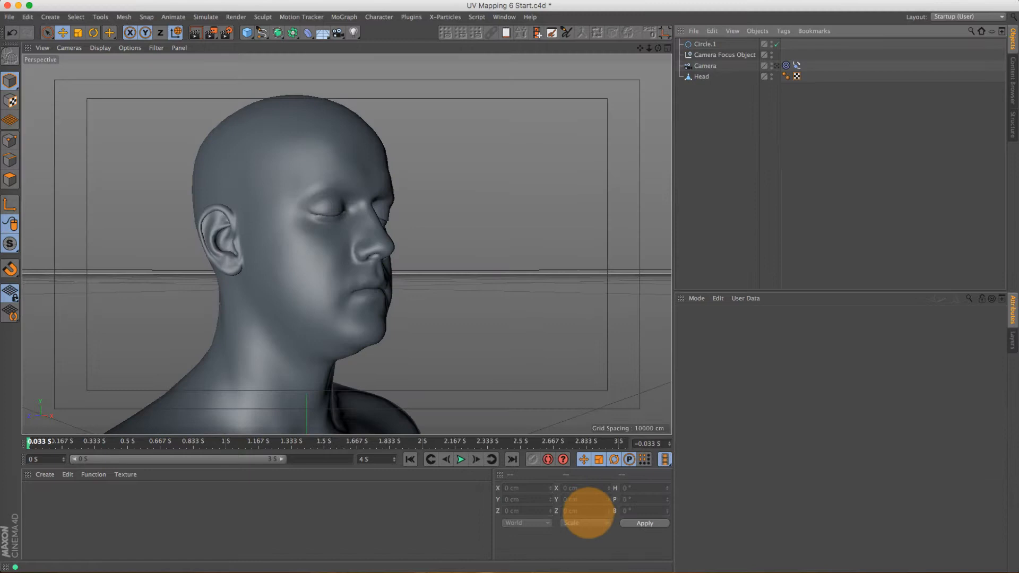
# Step: Select the Head object, then the scene camera to view the profile through it
pyautogui.click(727, 55)
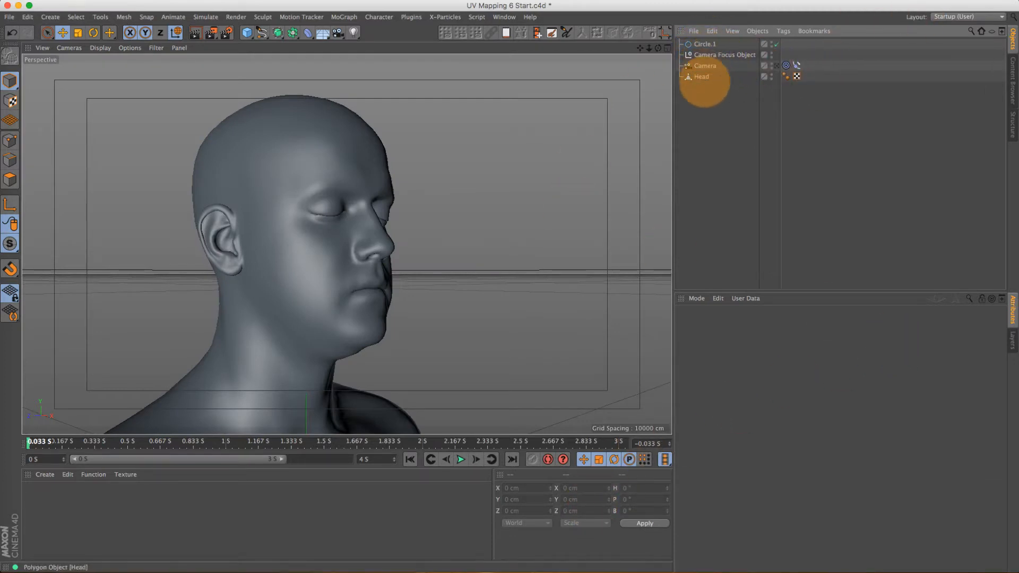
pyautogui.click(701, 76)
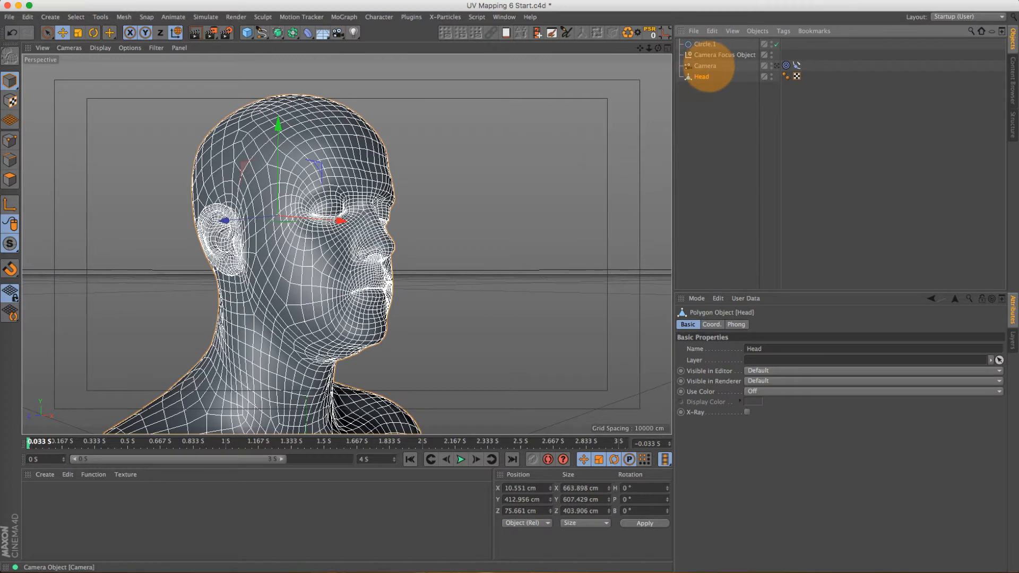
pyautogui.click(705, 66)
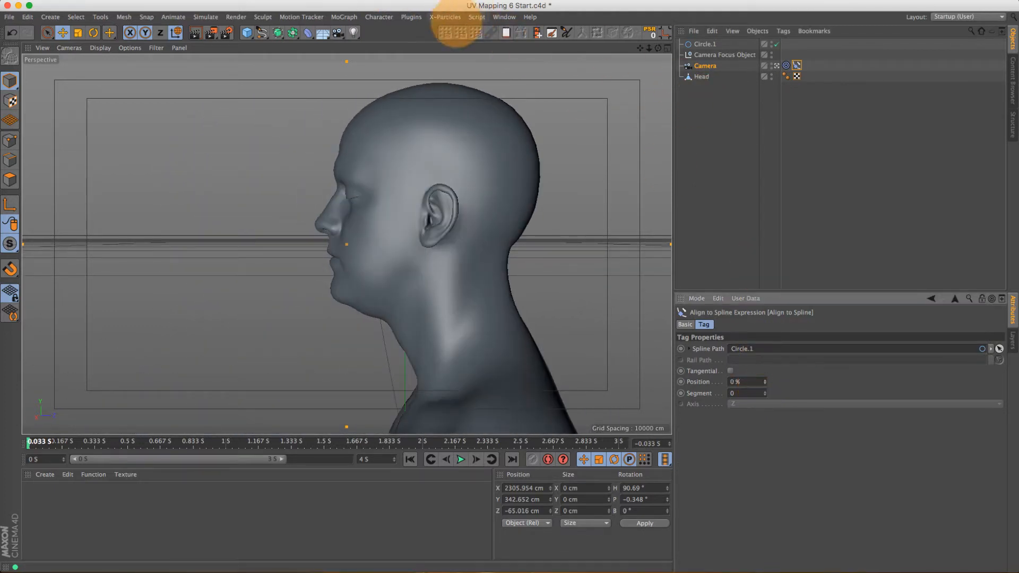
pyautogui.moveTo(533, 33)
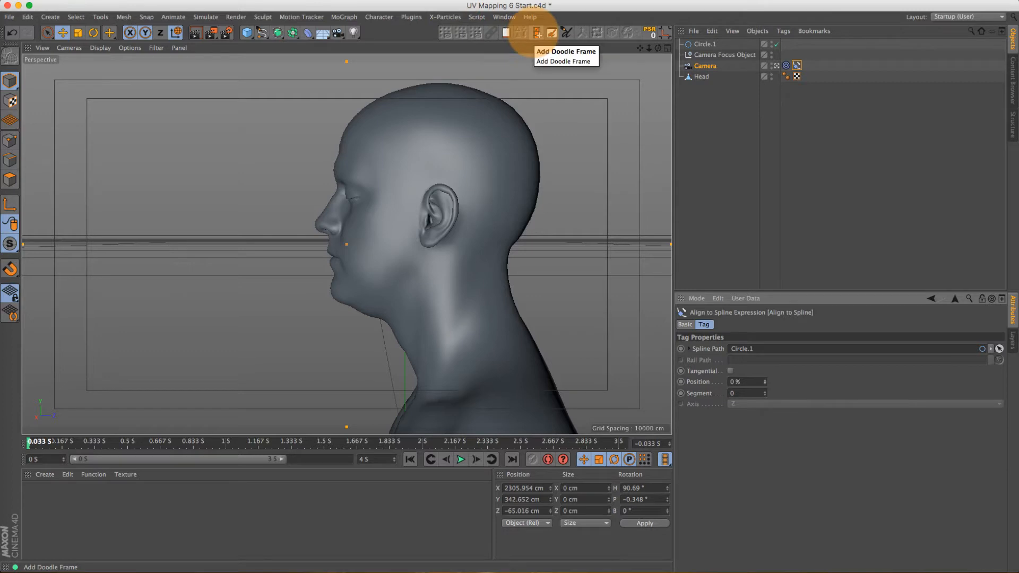
# Step: Add a Doodle frame sized 960 by 540 and start loading a bitmap into it
pyautogui.click(533, 33)
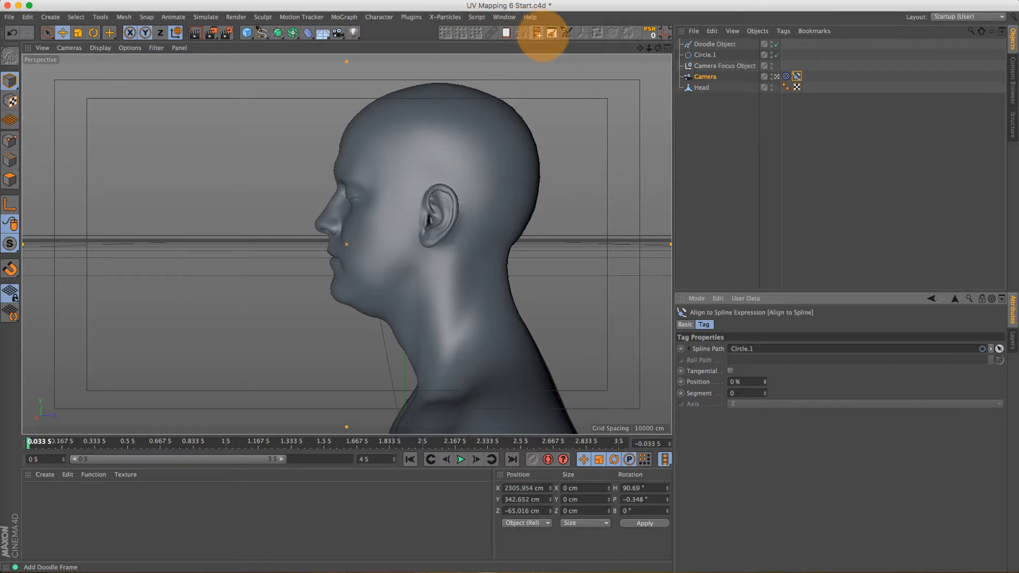
pyautogui.click(504, 17)
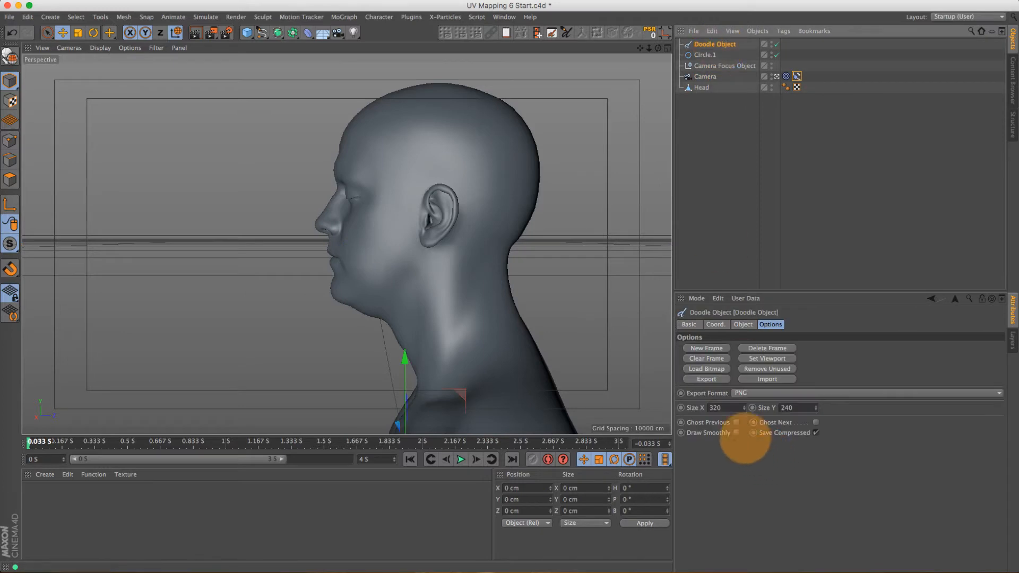
pyautogui.click(726, 408)
pyautogui.write('960')
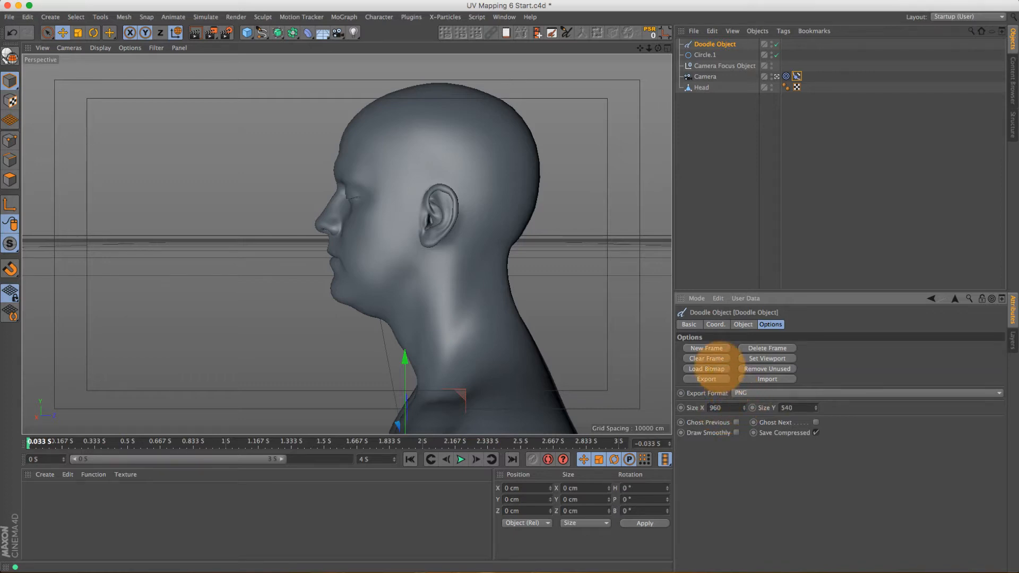
pyautogui.click(707, 369)
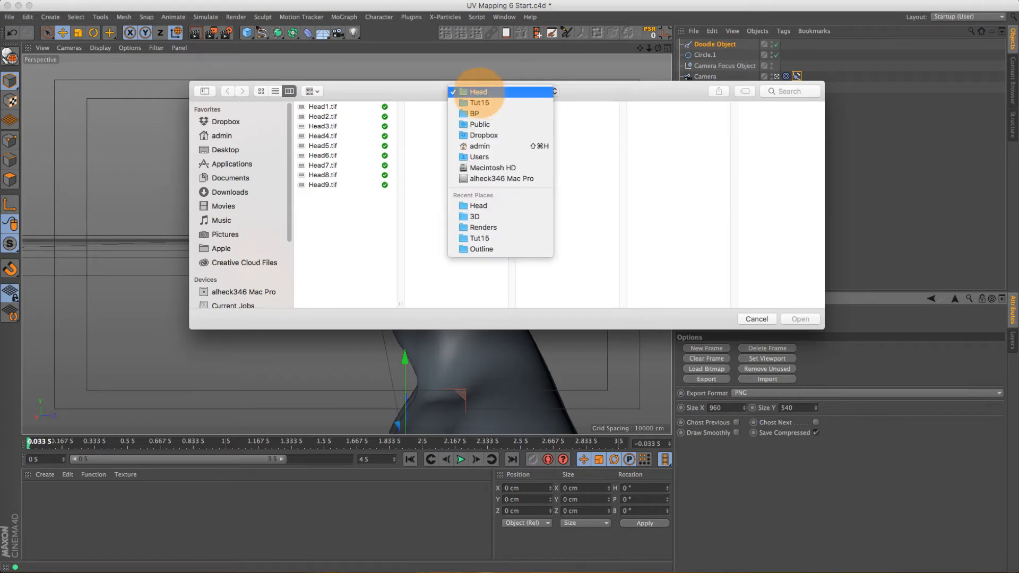
# Step: From the Head folder, load Head1.tif as the doodle reference photo
pyautogui.click(323, 106)
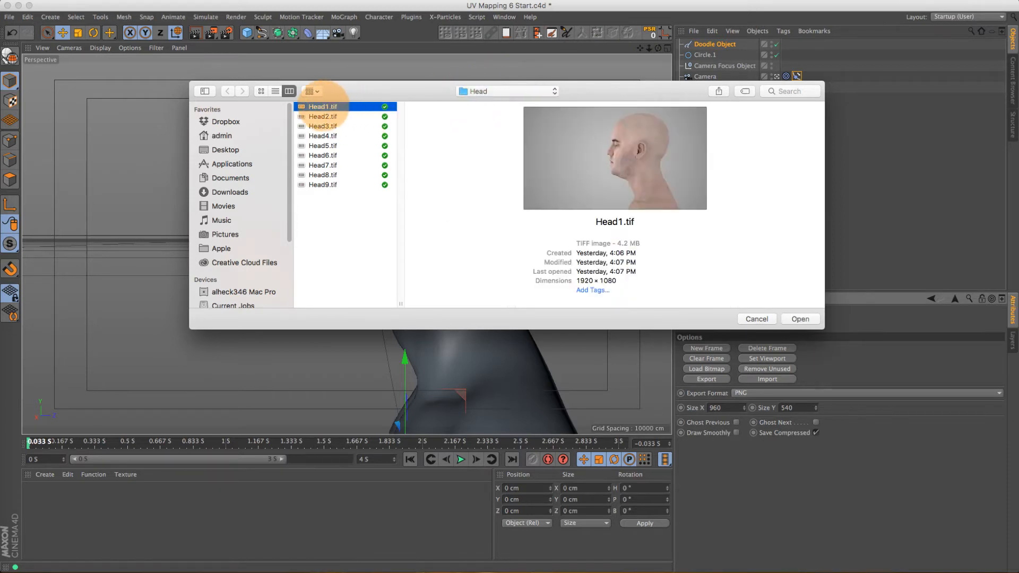
pyautogui.click(801, 318)
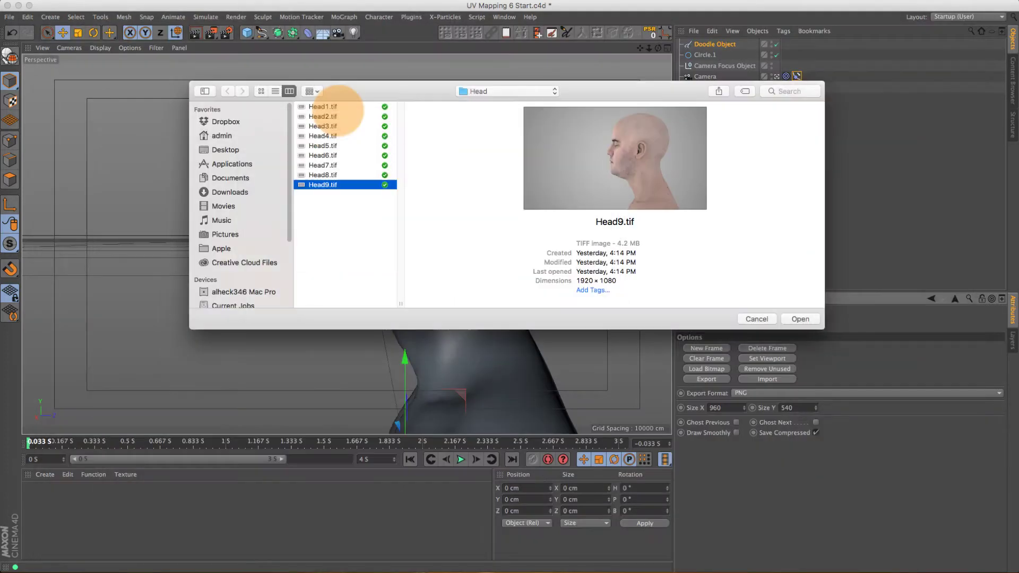
pyautogui.click(321, 107)
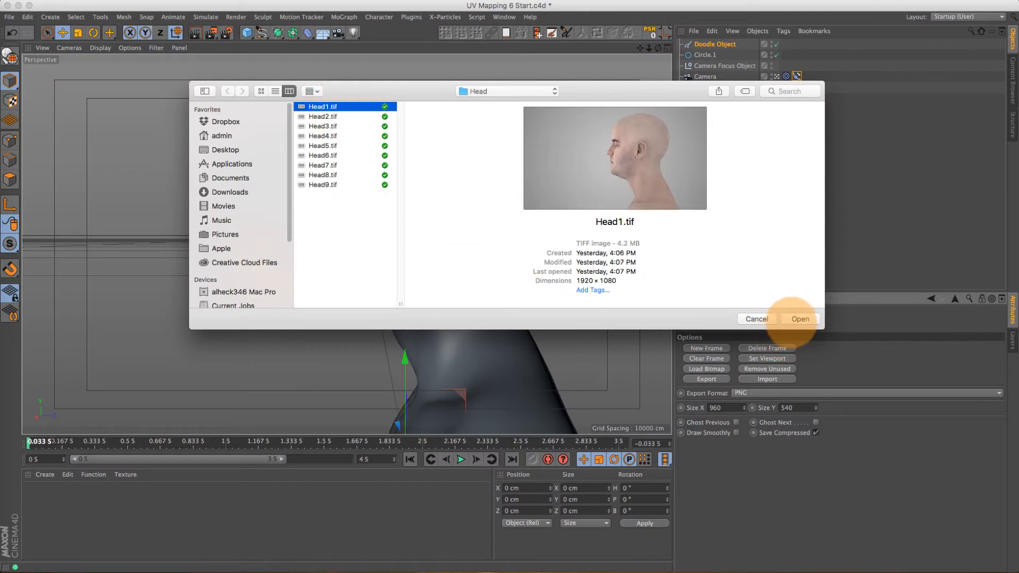
pyautogui.click(800, 318)
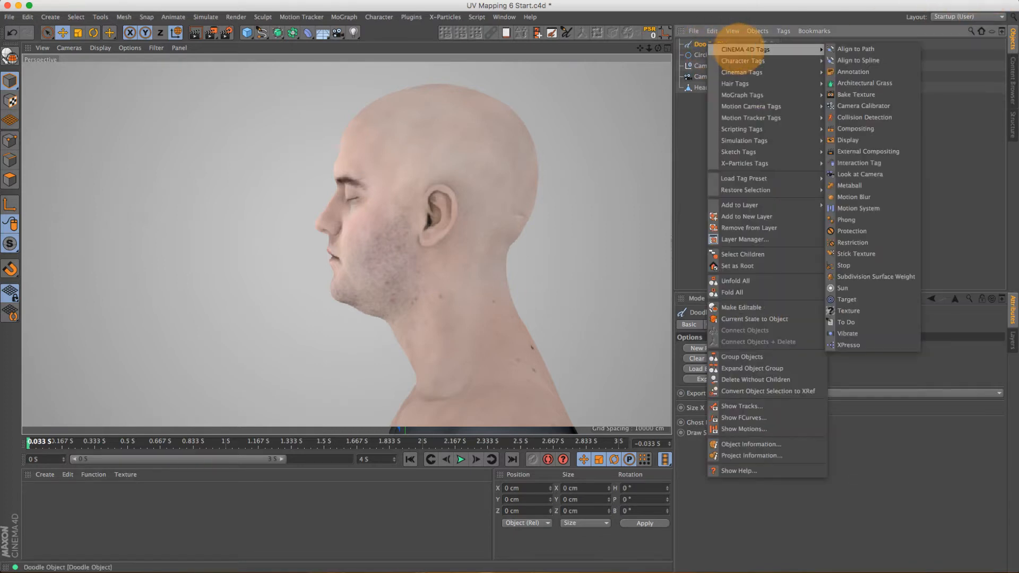
# Step: Add a Display tag to the Doodle Object so the photo shows see-through
pyautogui.click(847, 140)
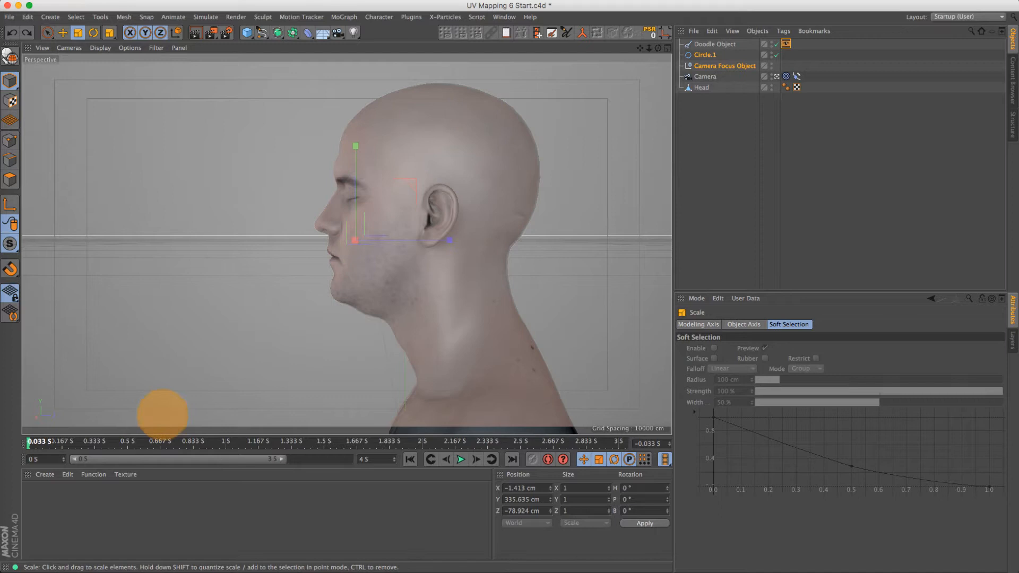
# Step: Create a new material named Head and drag it onto the Head object
pyautogui.click(45, 474)
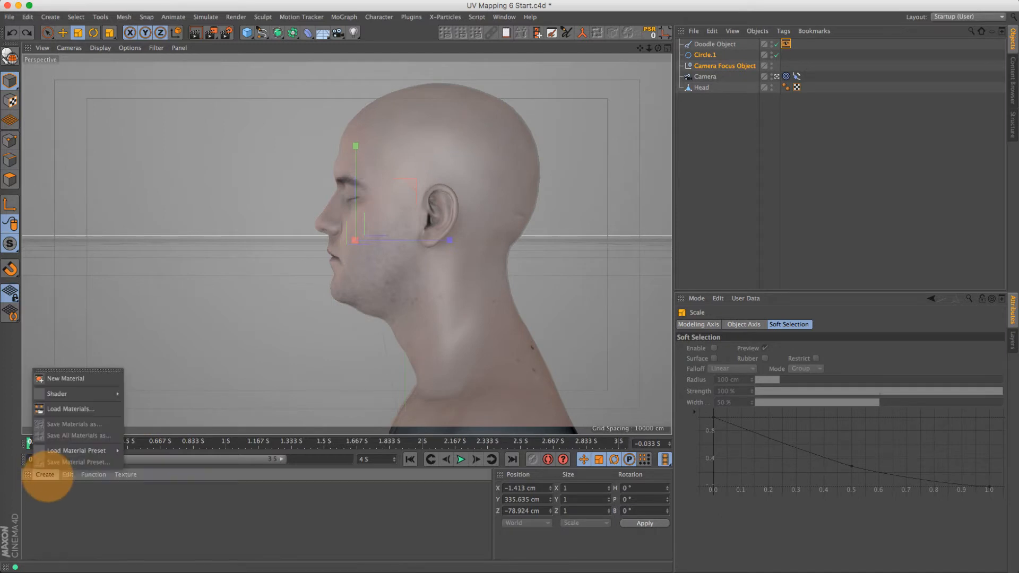
pyautogui.click(66, 378)
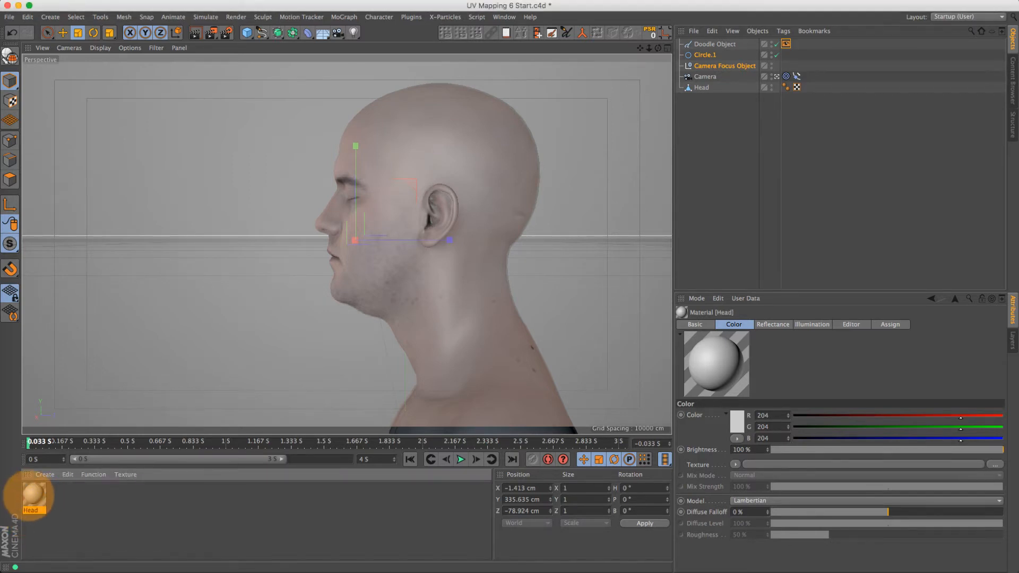
pyautogui.click(796, 87)
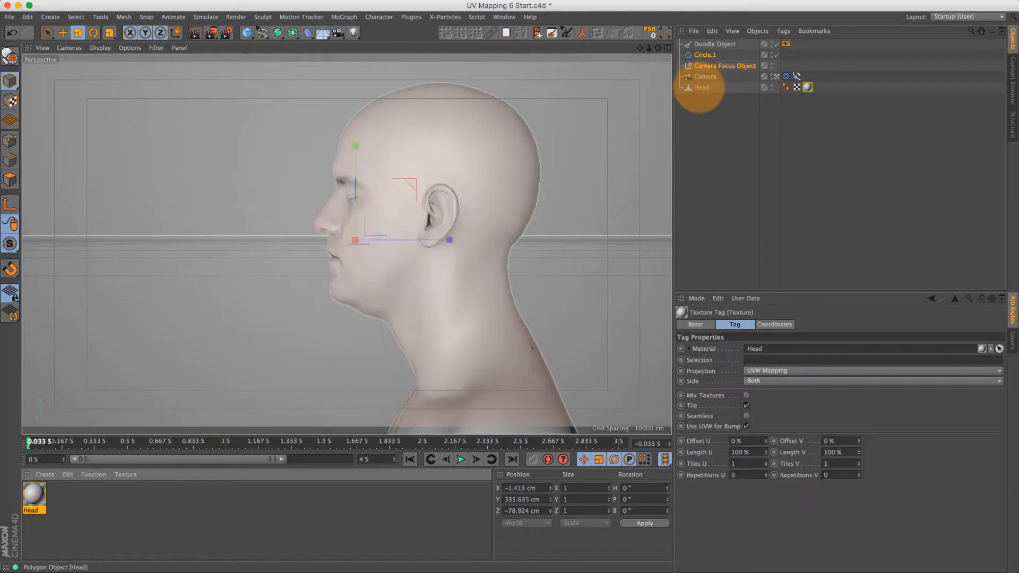
pyautogui.click(996, 15)
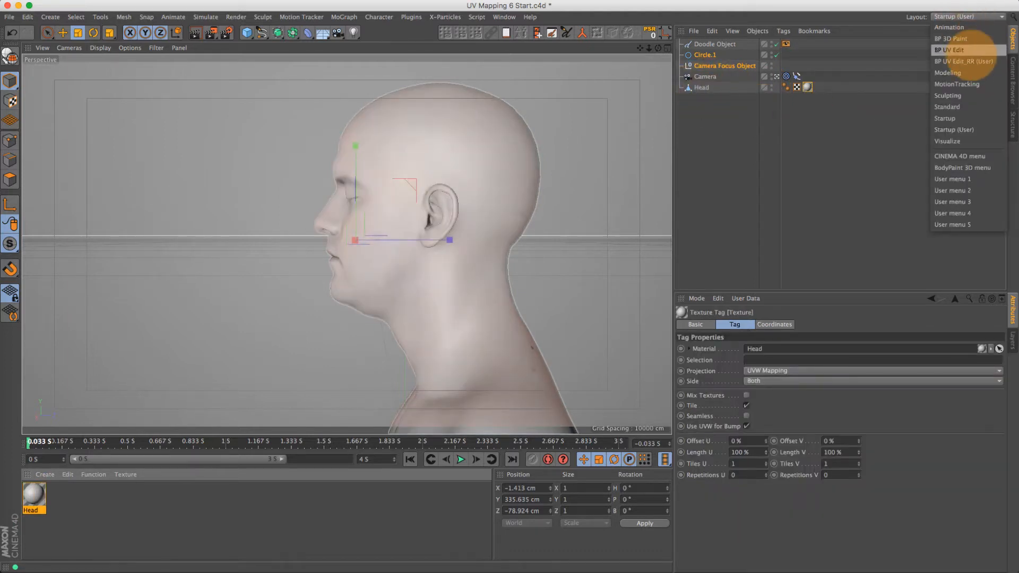
# Step: Switch to BP UV Edit, show the UV mesh and create a 2048x2048 Head_Color colour texture
pyautogui.click(958, 62)
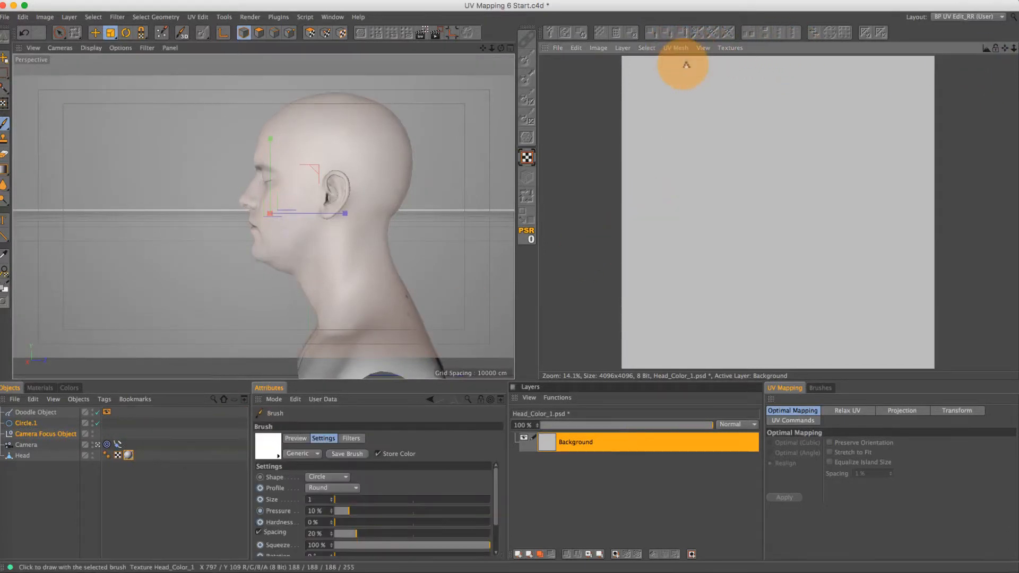
pyautogui.click(22, 456)
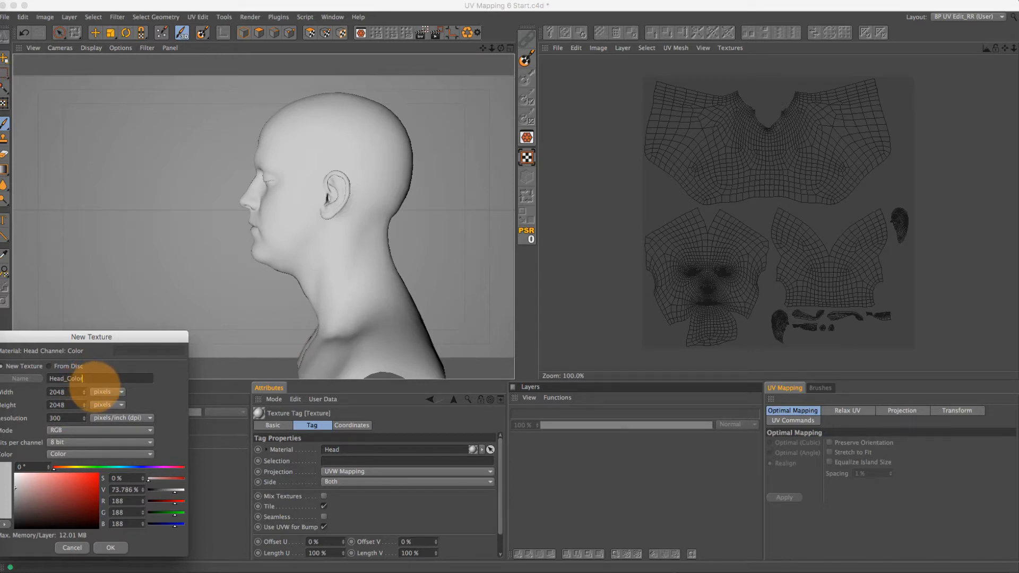
pyautogui.click(111, 548)
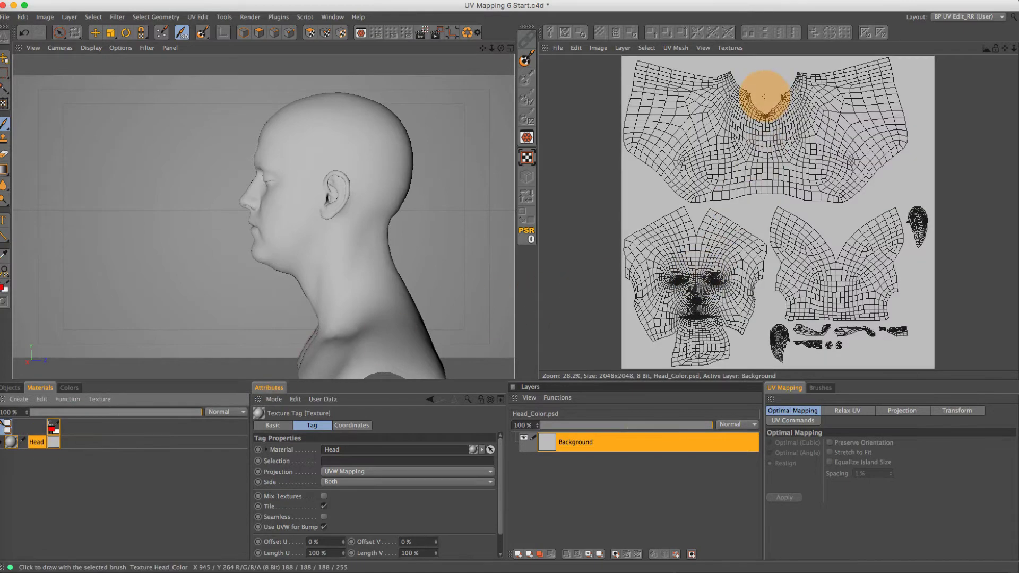
pyautogui.click(731, 47)
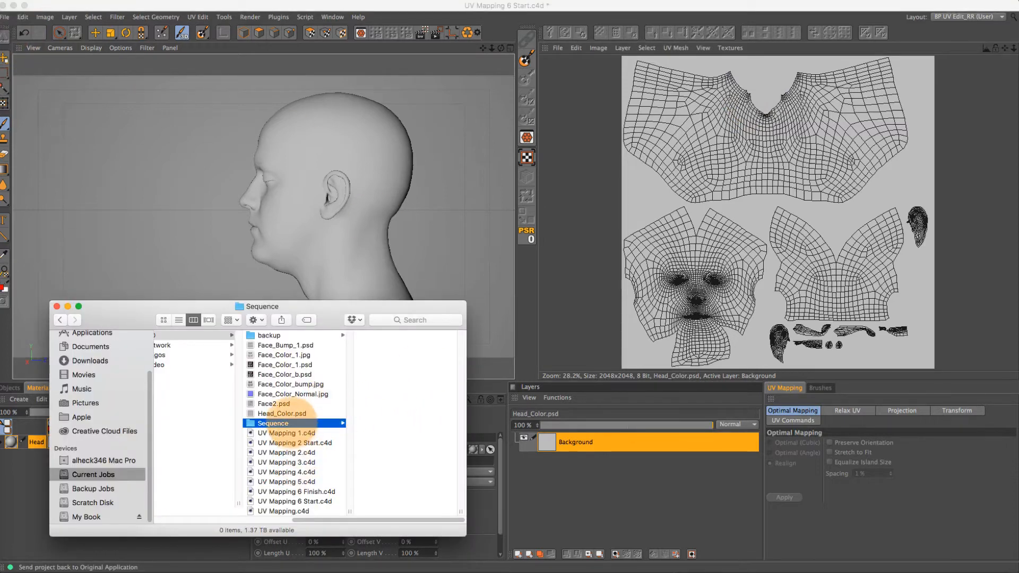
pyautogui.click(282, 413)
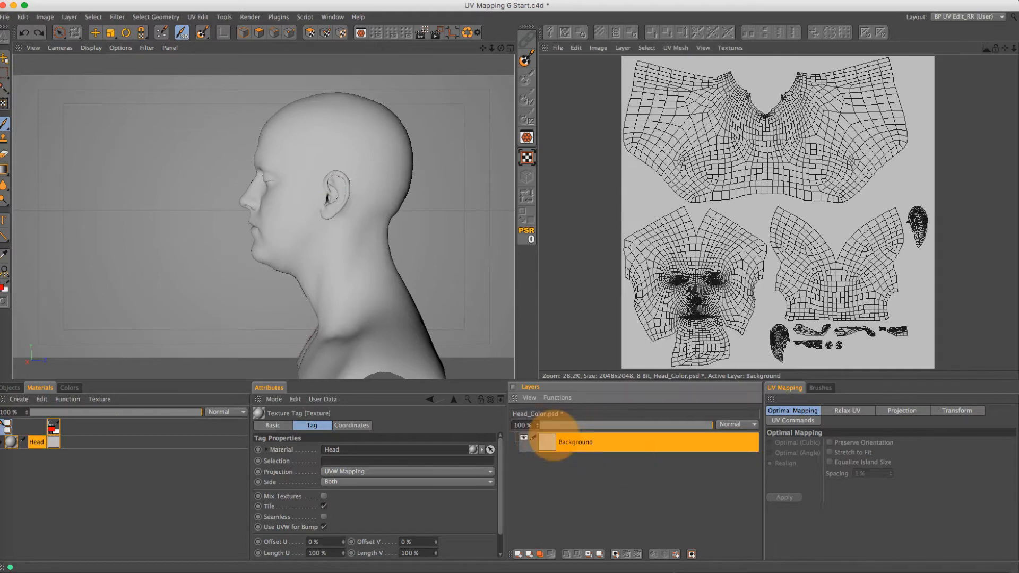
pyautogui.moveTo(518, 554)
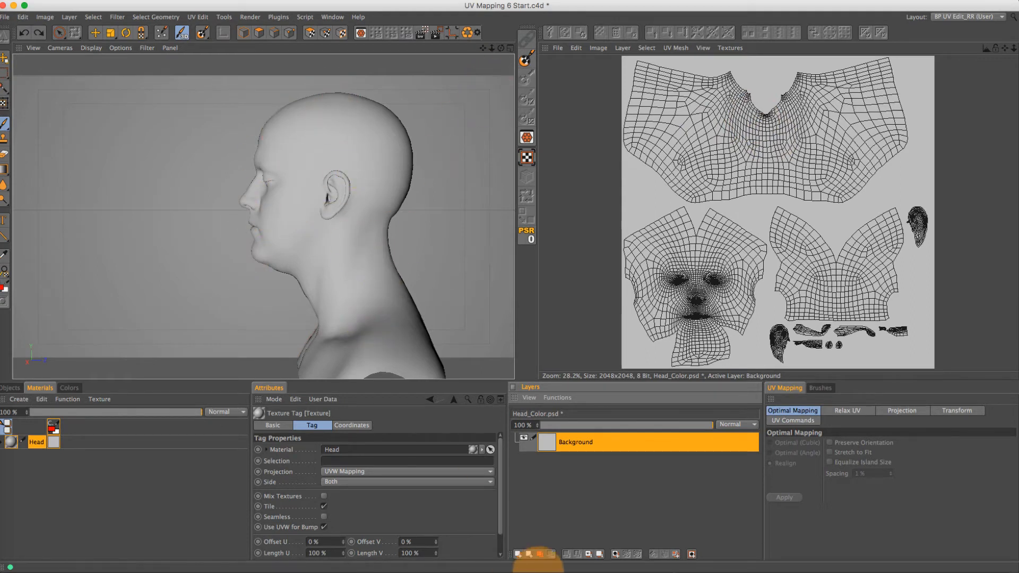
# Step: Start a projection painting layer and switch to Finder to fetch the face photo
pyautogui.click(521, 554)
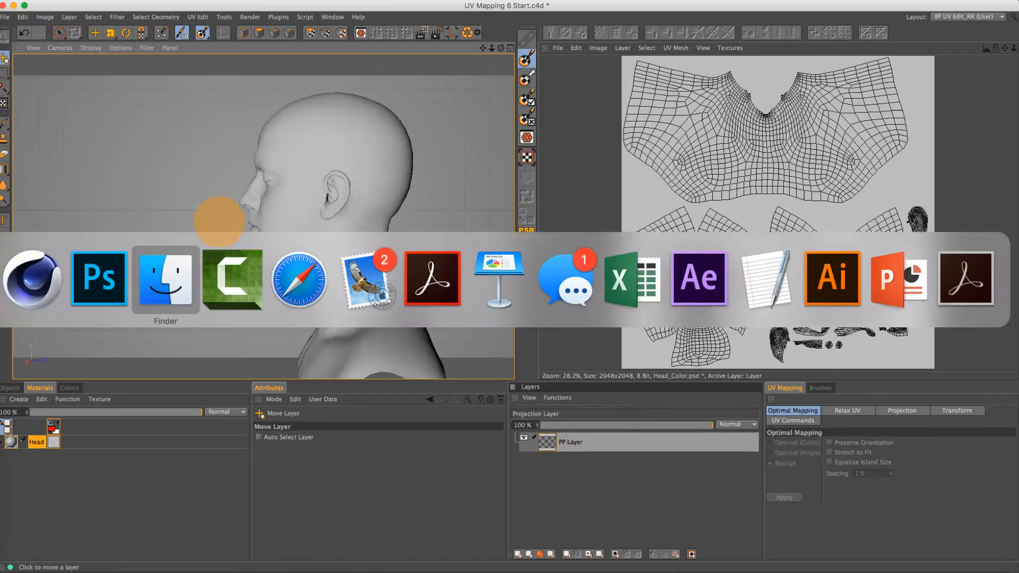
pyautogui.click(98, 278)
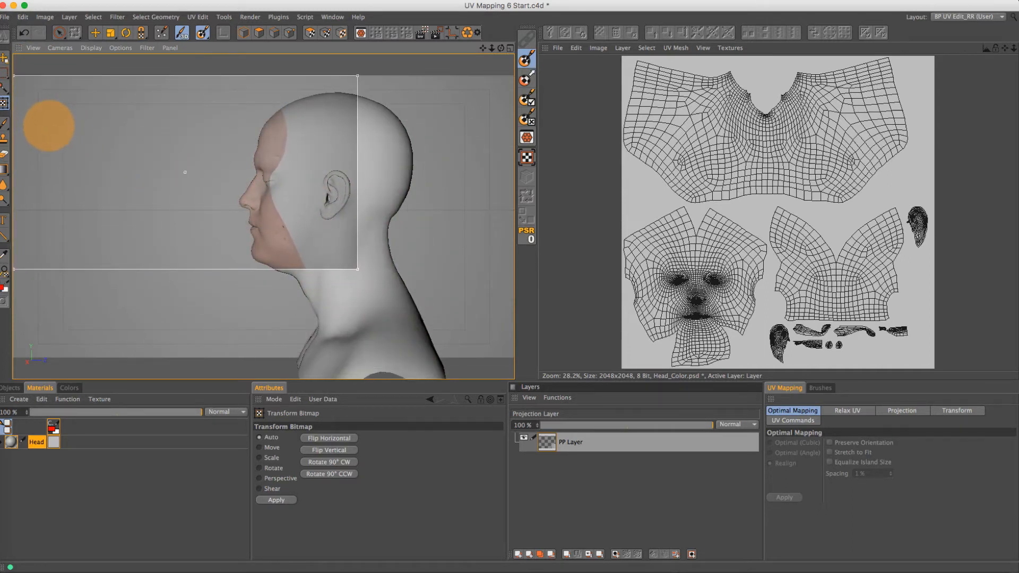
# Step: Fit the dropped photo over the head profile with Transform Bitmap and apply the projection
pyautogui.moveTo(49, 124); pyautogui.dragTo(366, 279)
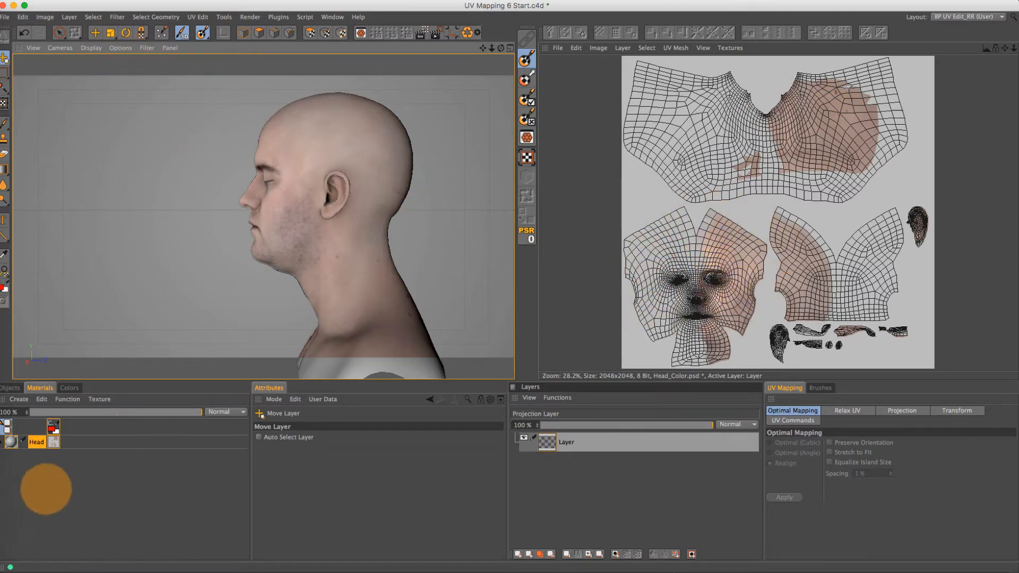
pyautogui.click(6, 387)
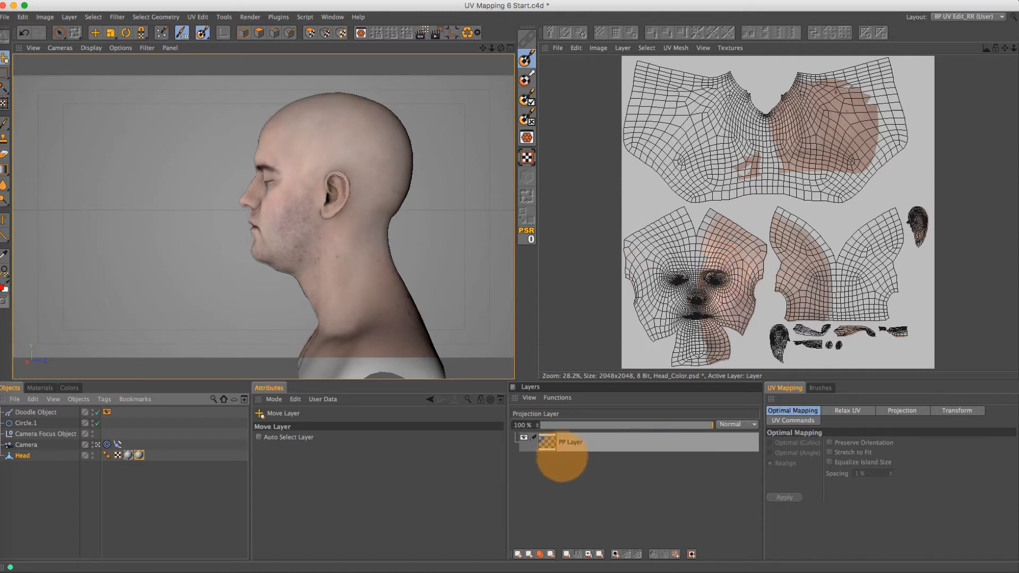
# Step: Add a mask to the painted skin layer and enable projection painting
pyautogui.click(528, 64)
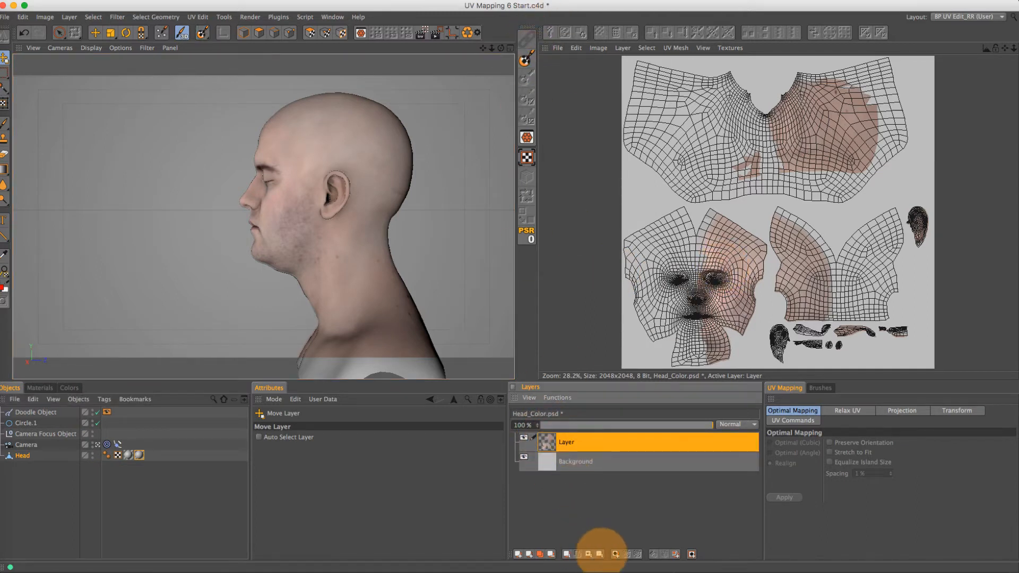
pyautogui.moveTo(589, 554)
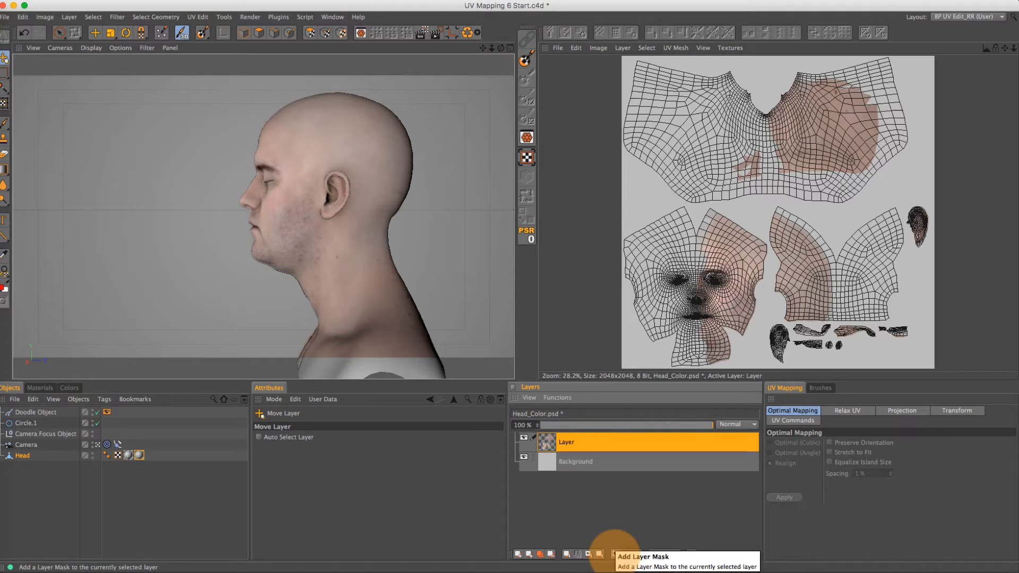
pyautogui.click(593, 569)
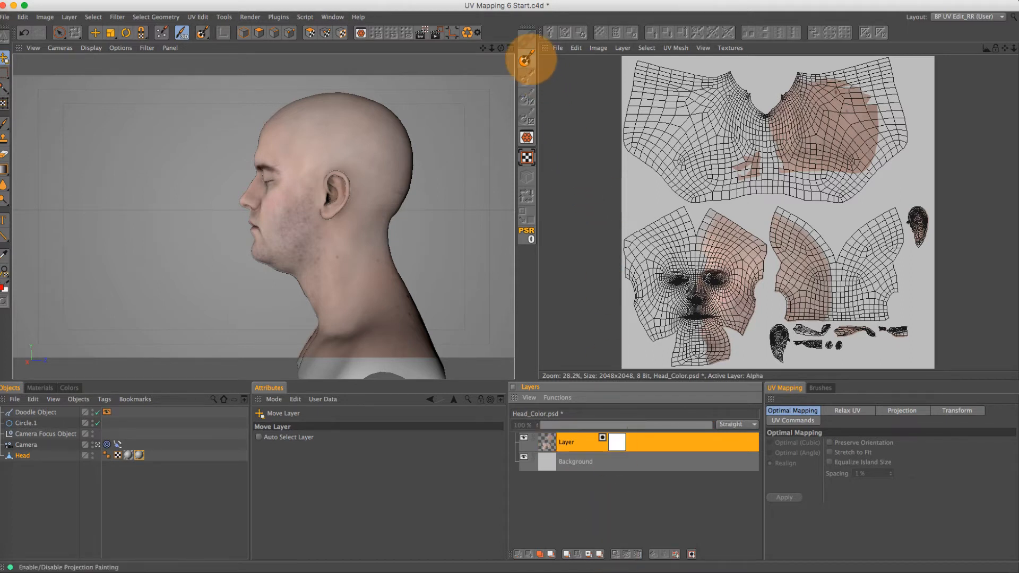
pyautogui.click(527, 62)
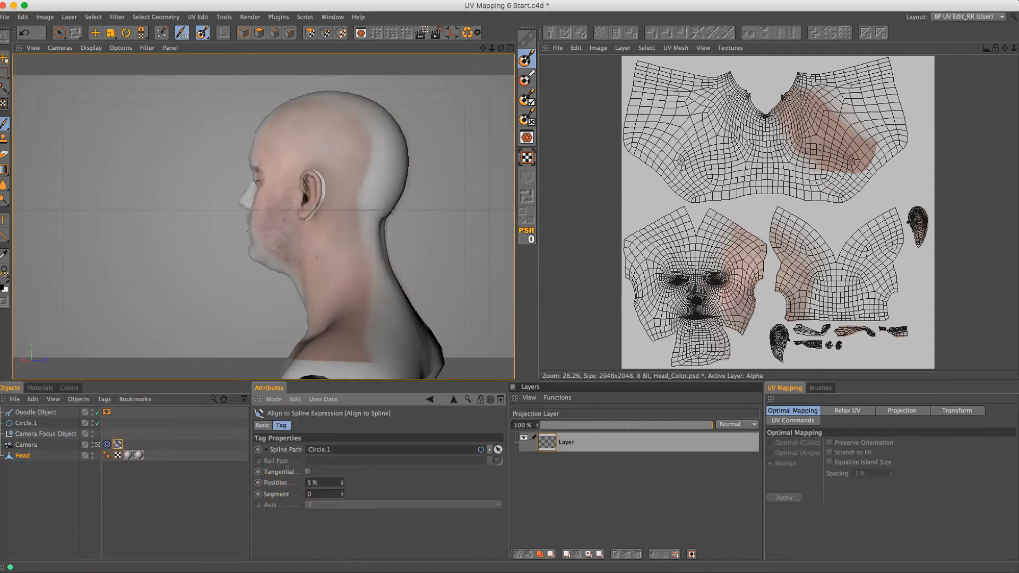
# Step: Drag the camera's Align to Spline position around the head, briefly selecting the Doodle Object
pyautogui.moveTo(325, 482); pyautogui.dragTo(330, 482)
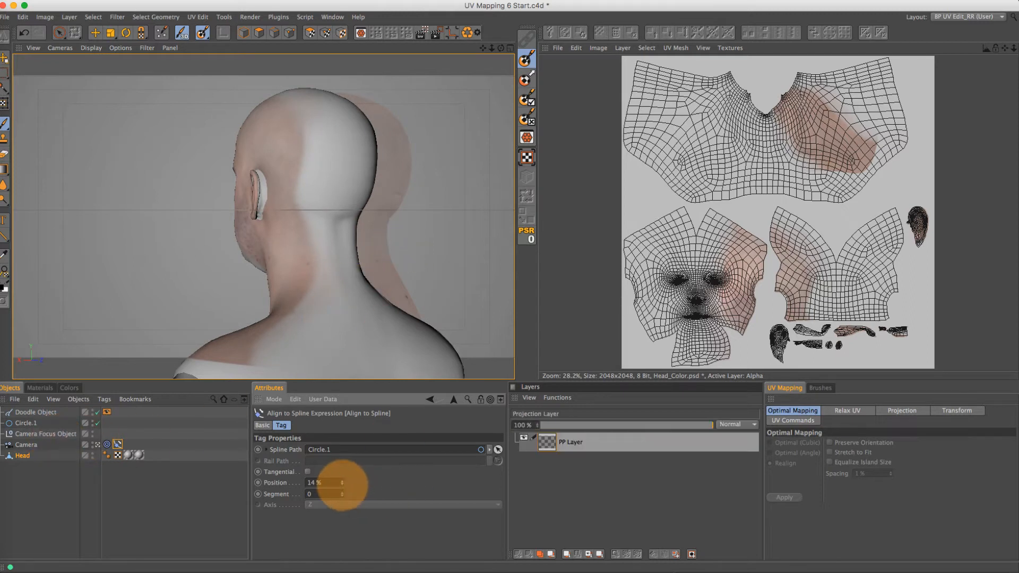
pyautogui.moveTo(318, 482); pyautogui.dragTo(331, 482)
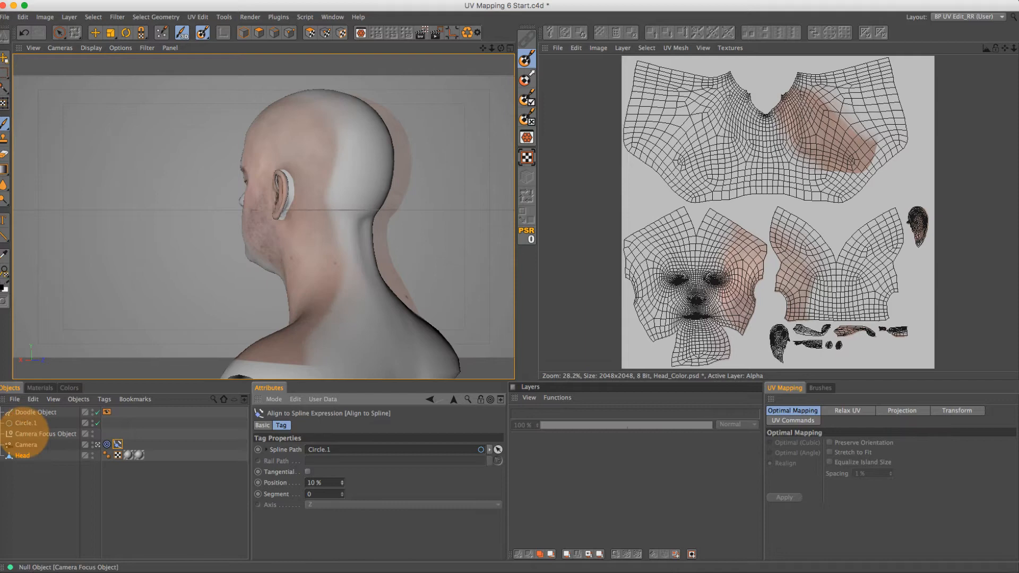
pyautogui.click(37, 412)
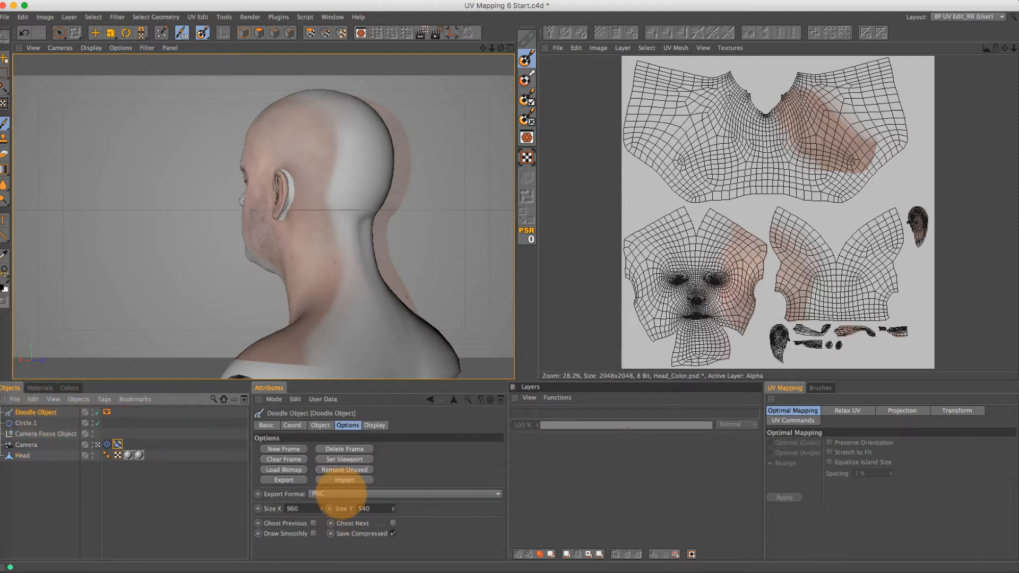
pyautogui.click(344, 480)
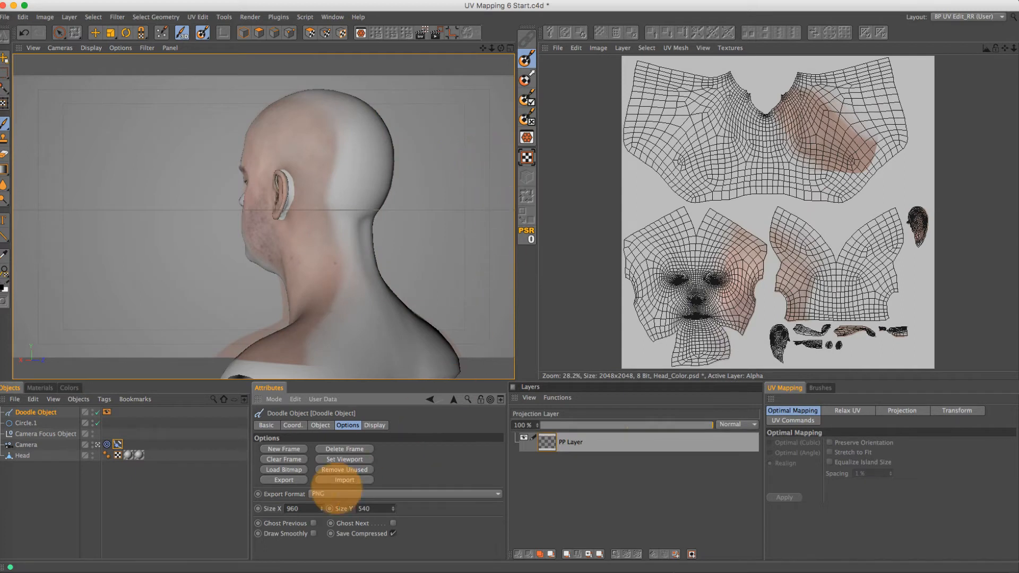
# Step: Return to the Align to Spline tag and fine-tune Position to about 10%
pyautogui.click(22, 456)
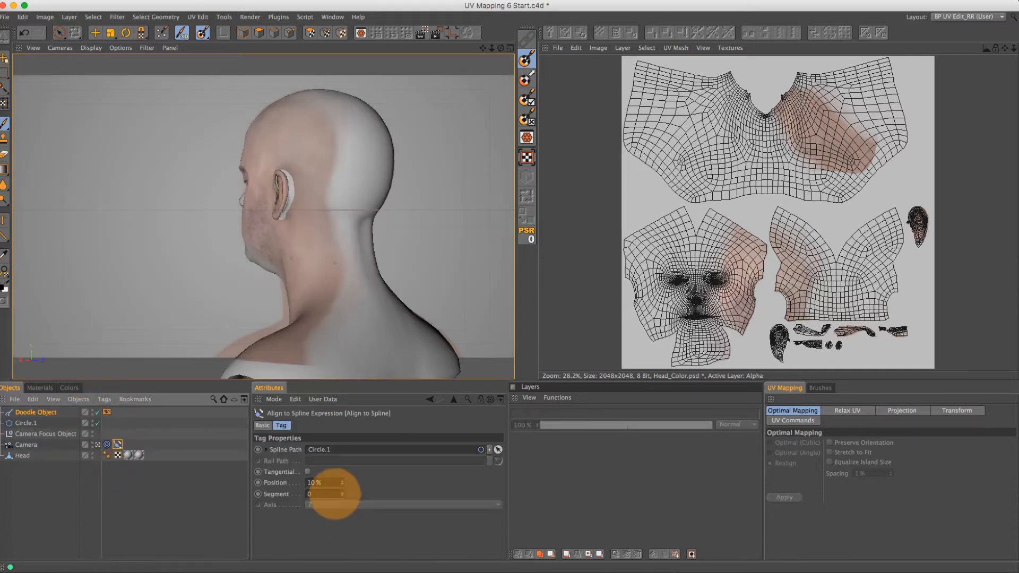
pyautogui.moveTo(331, 482); pyautogui.dragTo(312, 482)
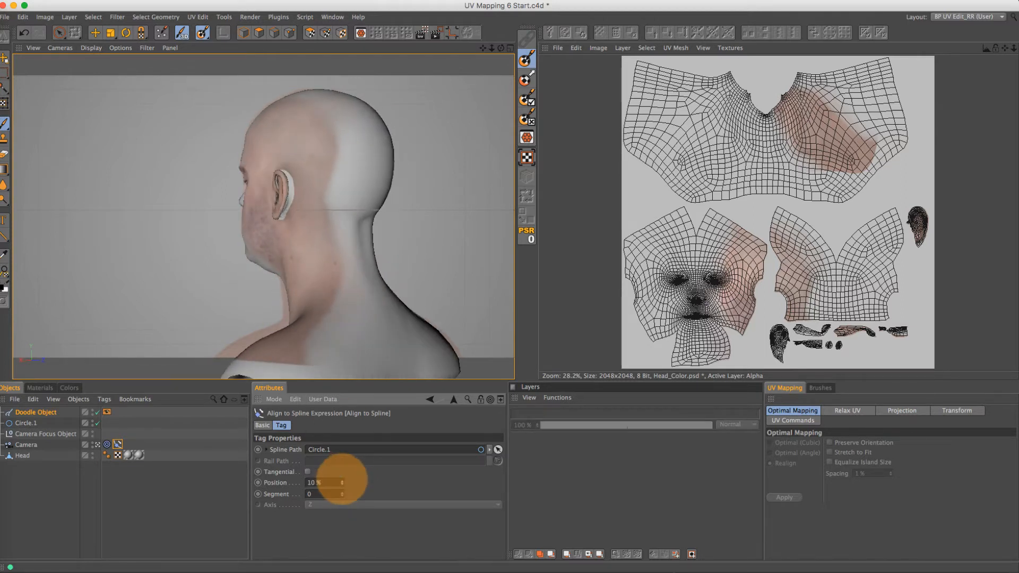
pyautogui.moveTo(318, 482); pyautogui.dragTo(332, 482)
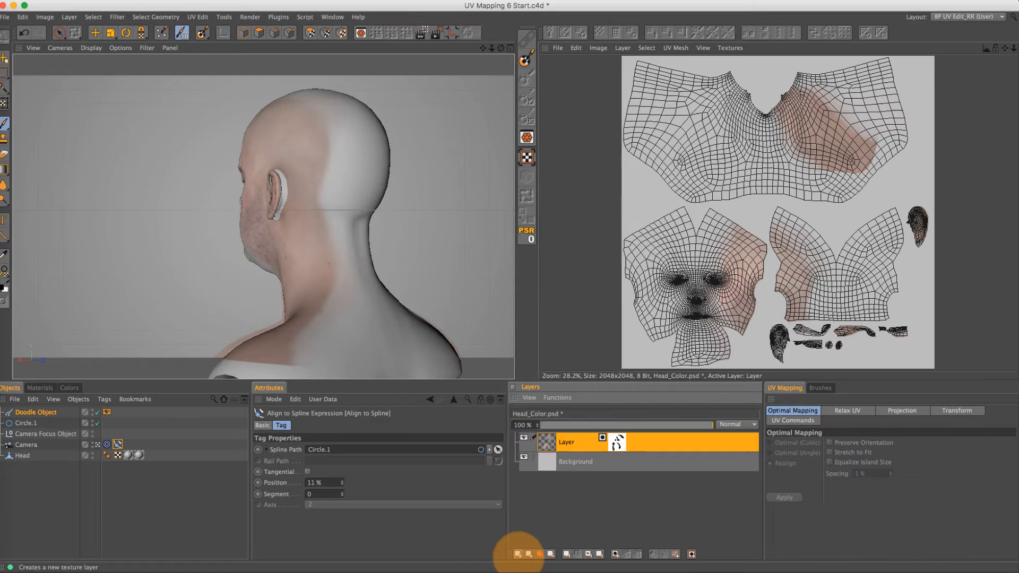
# Step: Add a new empty texture layer above the masked skin layer and project the back-of-head photo onto it
pyautogui.click(514, 567)
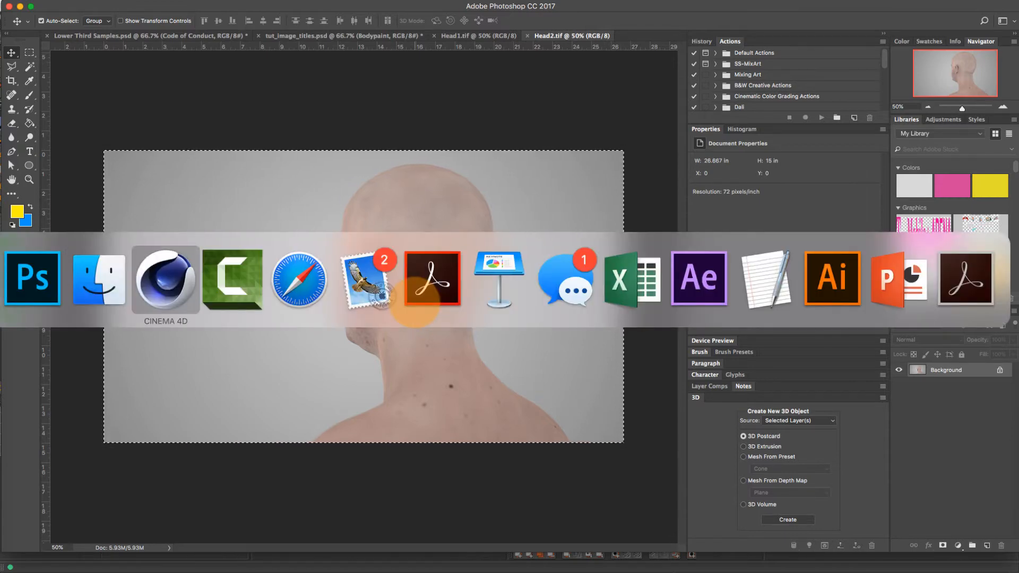
pyautogui.click(165, 281)
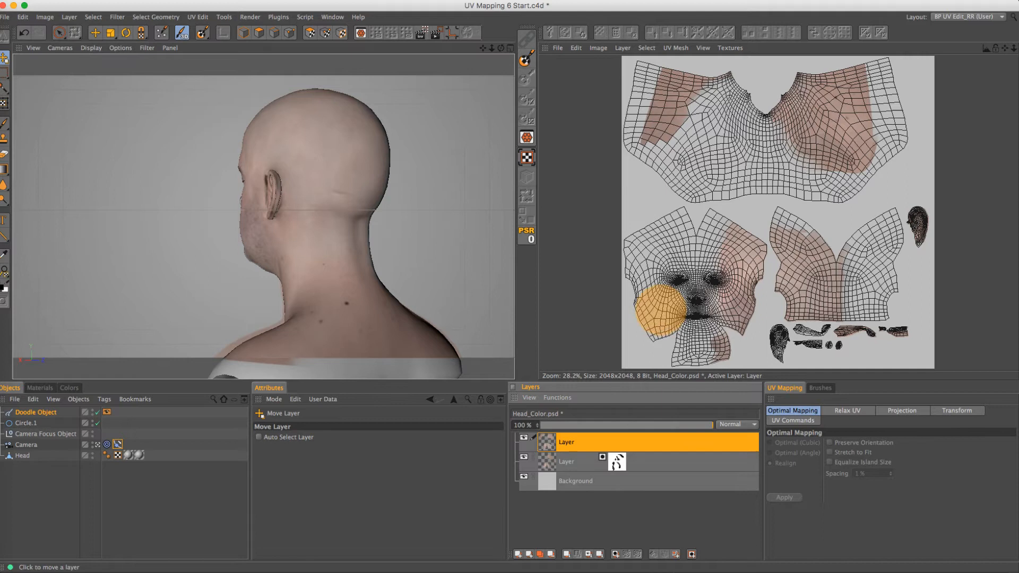
# Step: Switch to the round brush (size 85) to paint the new layer's mask over the back of the head
pyautogui.click(598, 554)
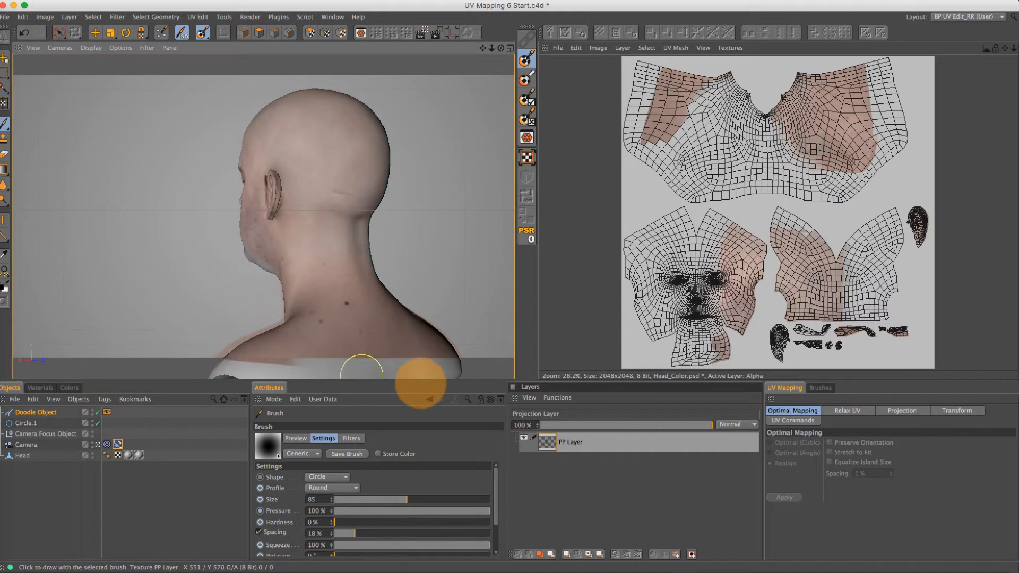
pyautogui.moveTo(410, 300)
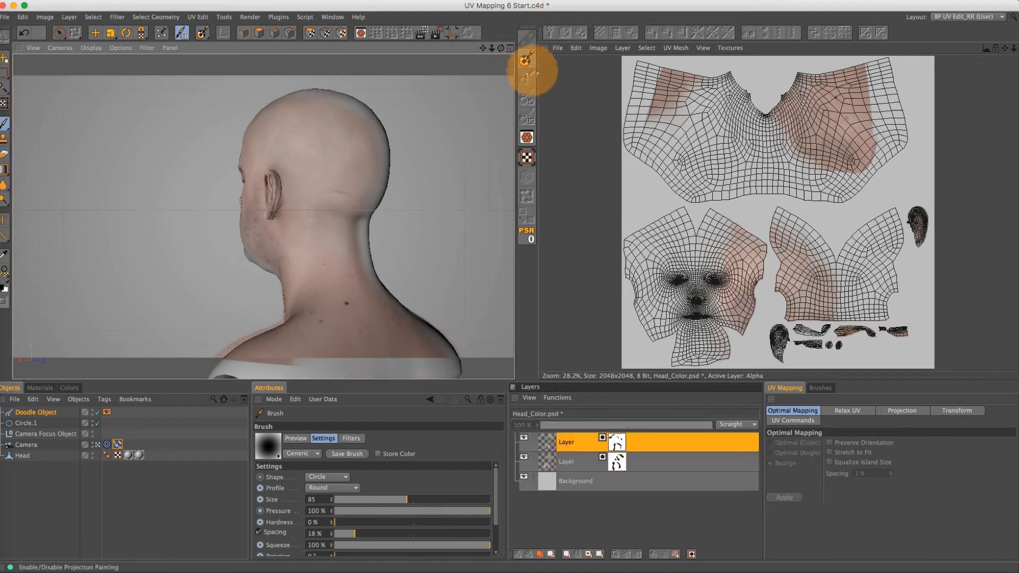
# Step: Toggle projection painting off for the skin layers before setting up the Doodle object
pyautogui.click(23, 423)
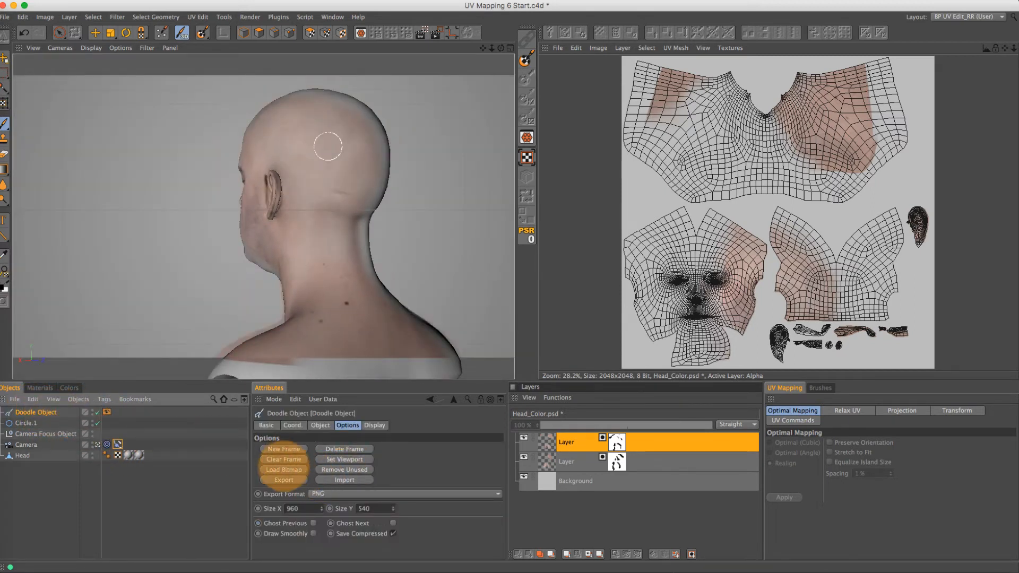
# Step: Load Head3.tif into the Doodle object as the next reference photo to project
pyautogui.click(283, 469)
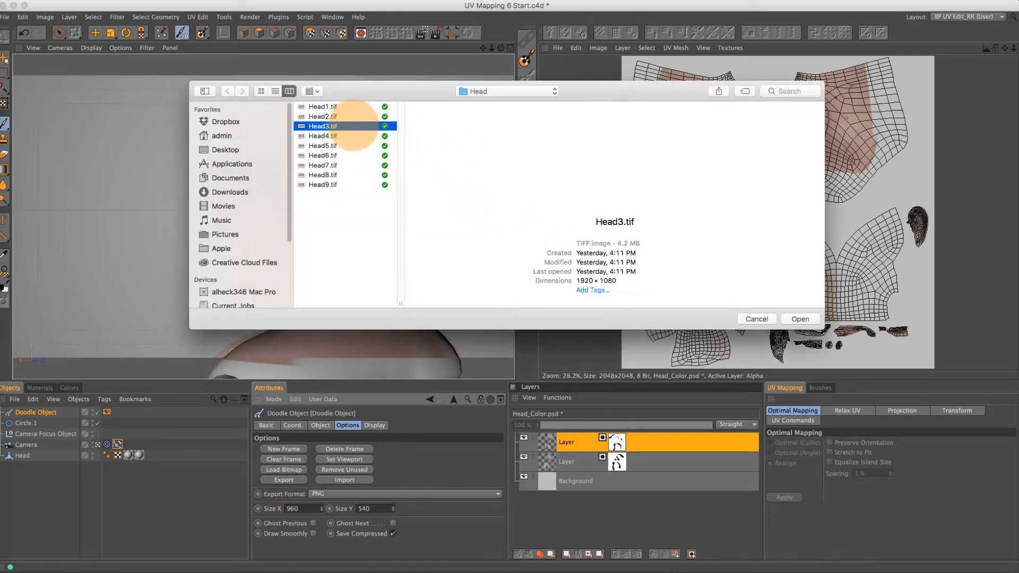
pyautogui.click(757, 319)
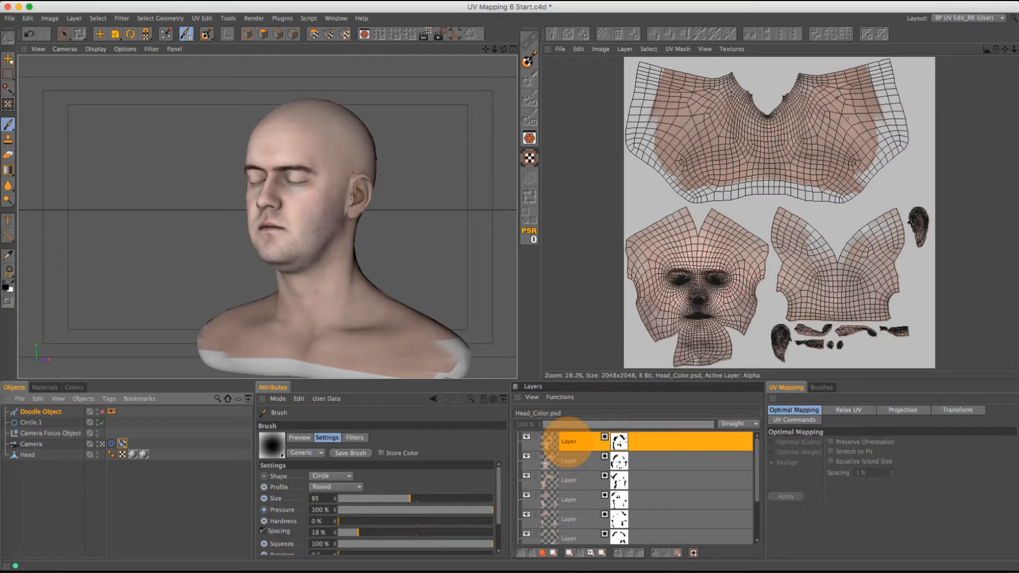
pyautogui.moveTo(550, 556)
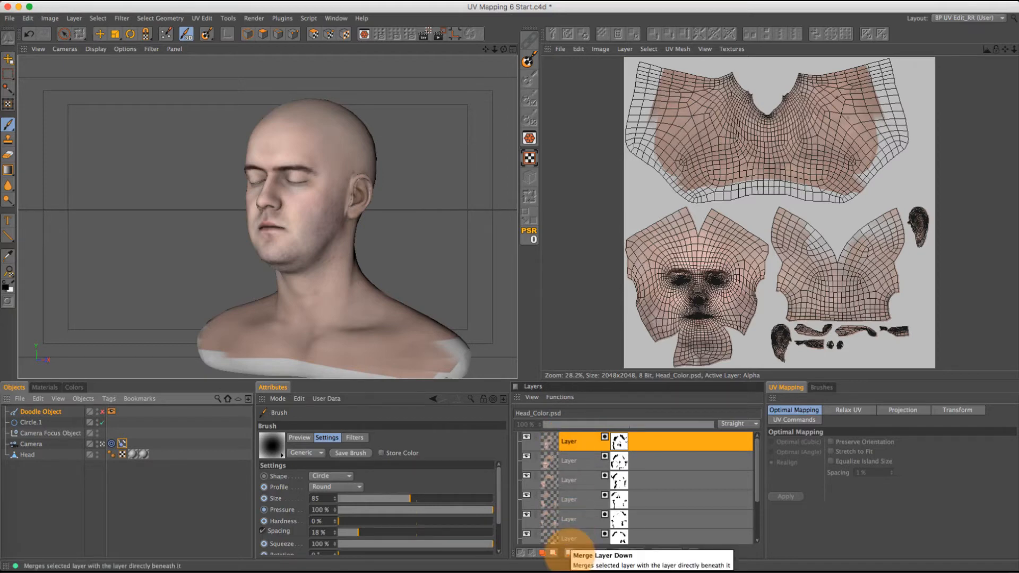
# Step: Merge the painted skin layer down into the one beneath and orbit to the unpainted crown
pyautogui.click(550, 555)
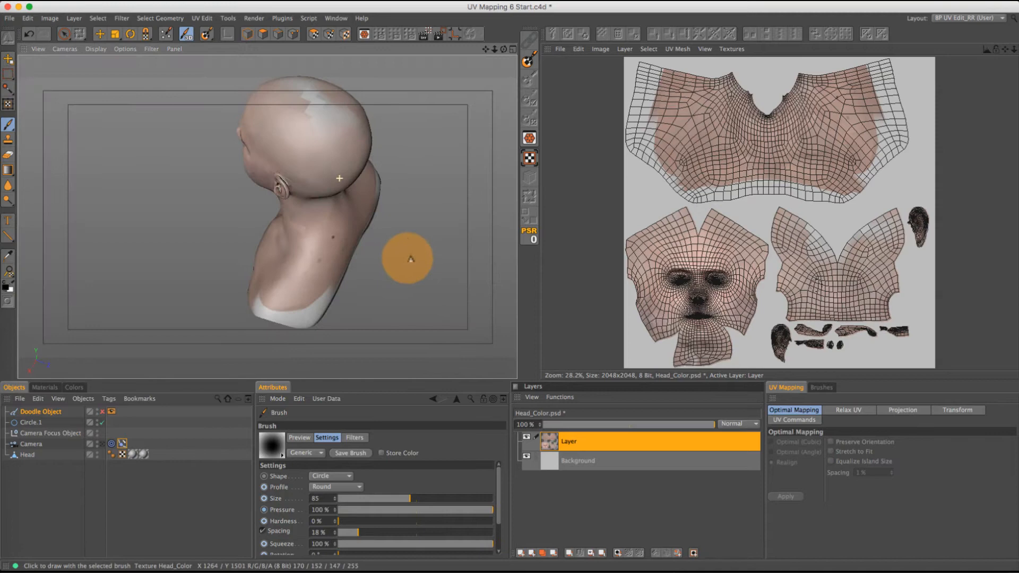
pyautogui.moveTo(338, 179); pyautogui.dragTo(334, 237)
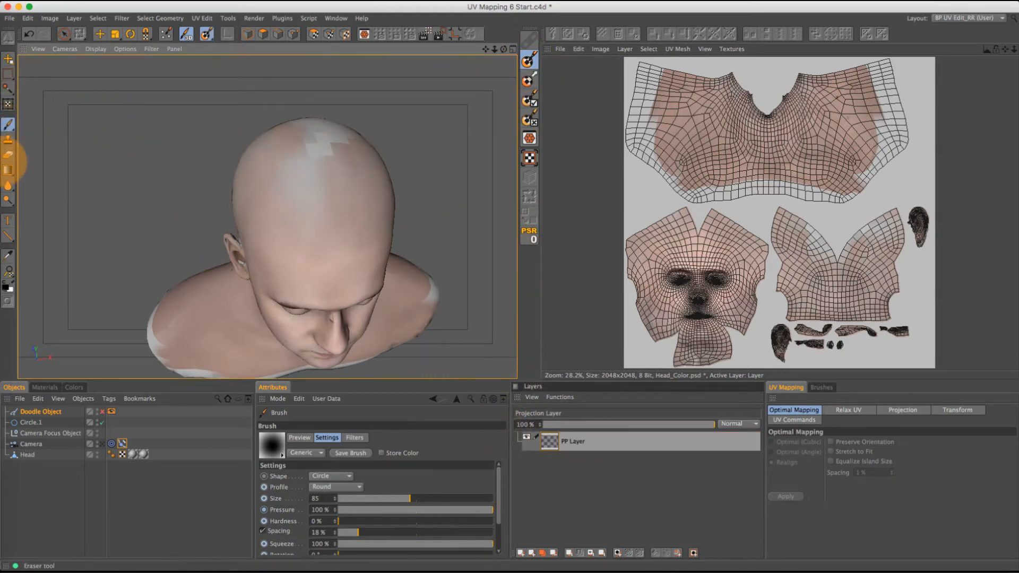
# Step: Clone existing skin over the white unpainted patches on the crown with the Clone Tool
pyautogui.click(8, 140)
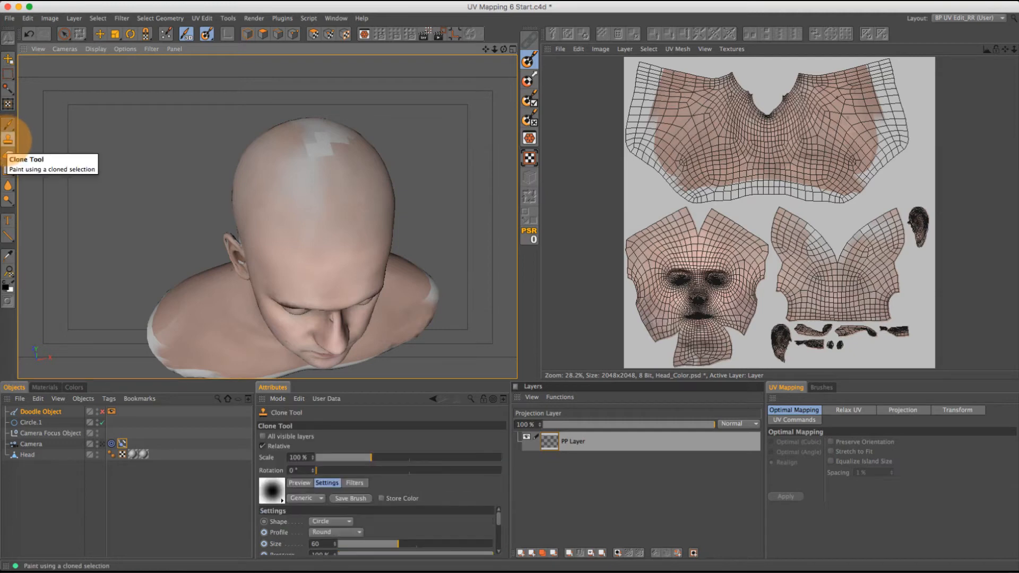
pyautogui.moveTo(308, 210)
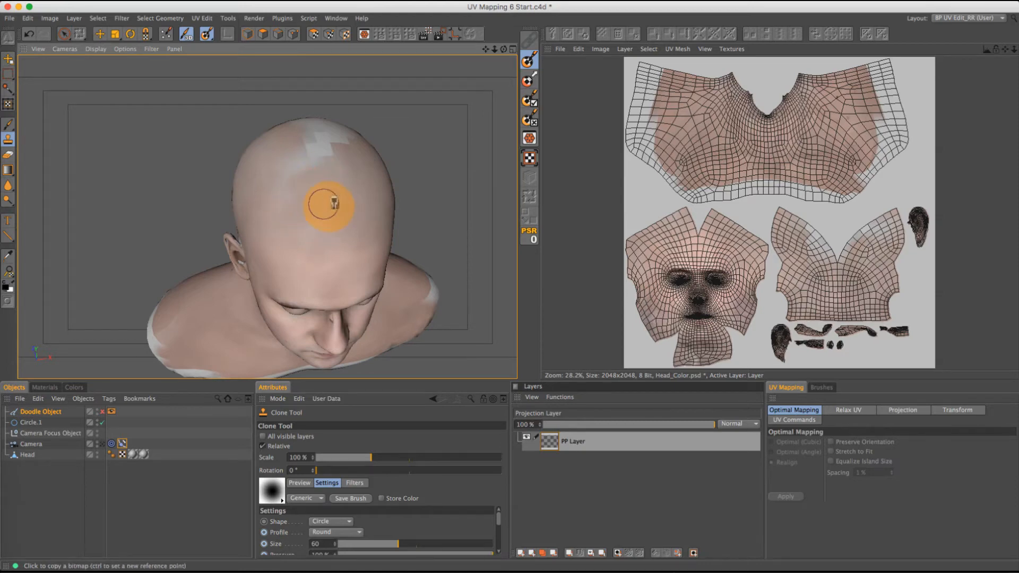
pyautogui.moveTo(331, 204); pyautogui.dragTo(257, 211)
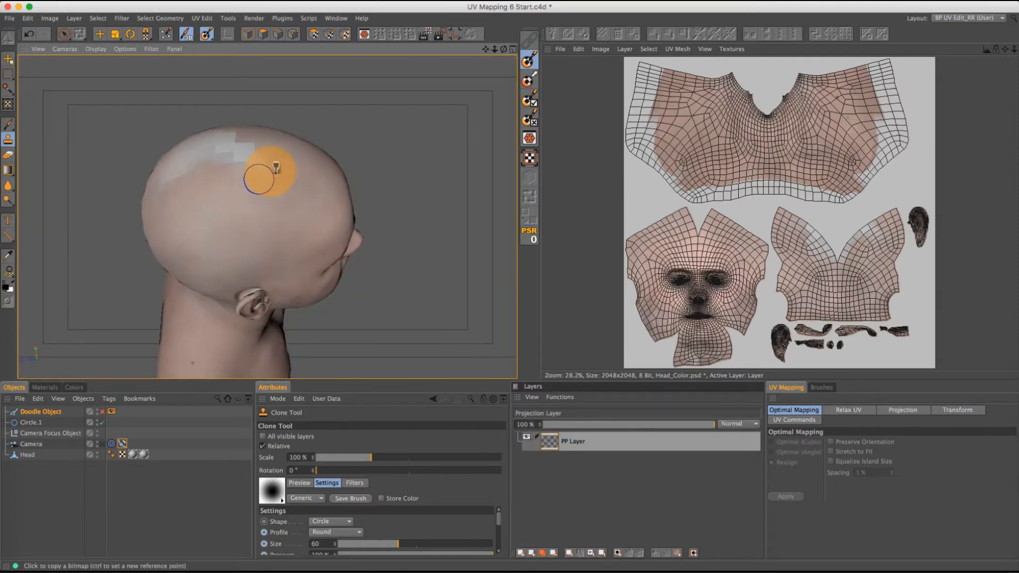
pyautogui.moveTo(273, 168); pyautogui.dragTo(306, 179)
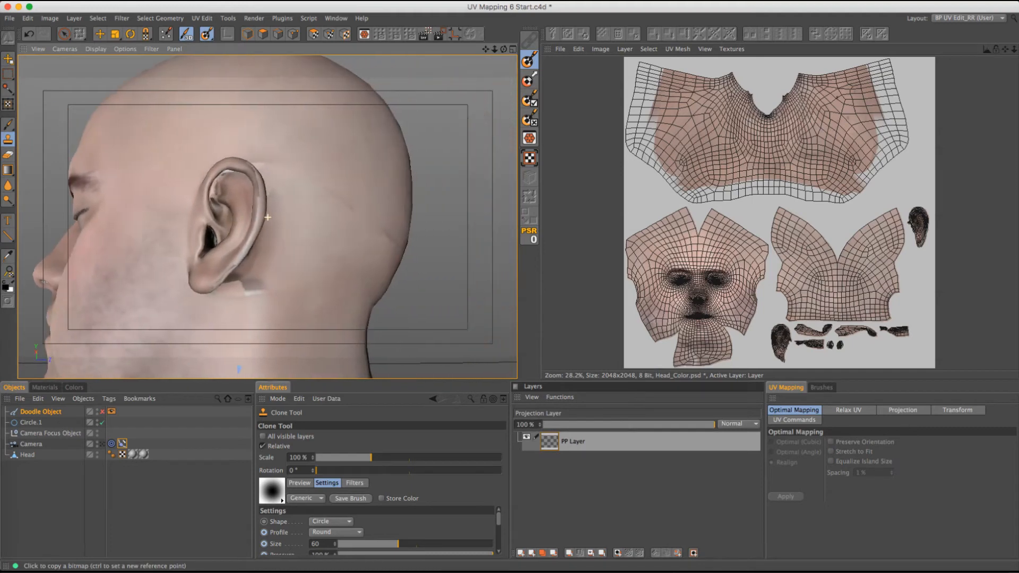
# Step: Clone skin over the patches around and behind the ear on the Head_Color.psd UV map
pyautogui.click(246, 312)
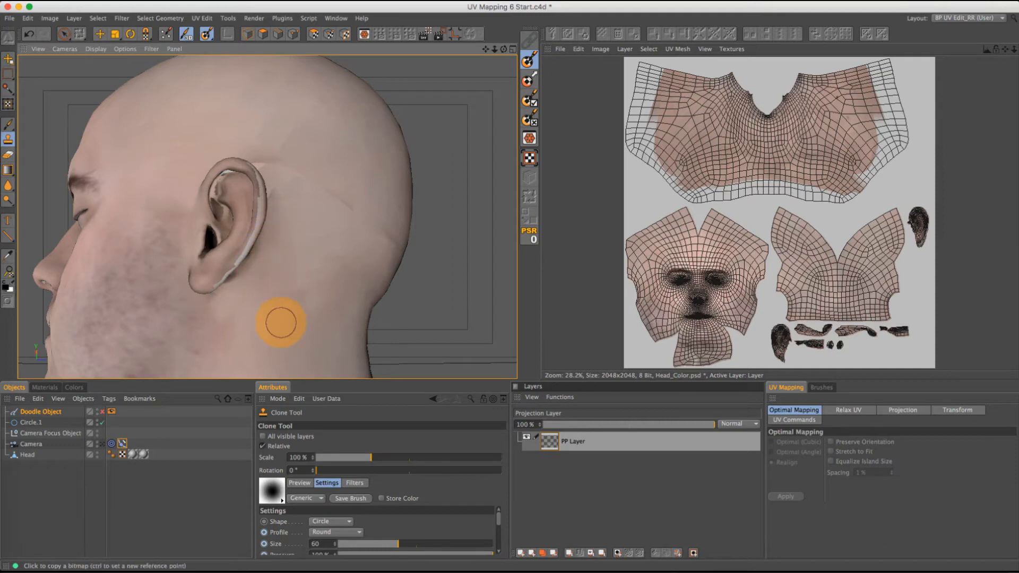
pyautogui.moveTo(338, 259)
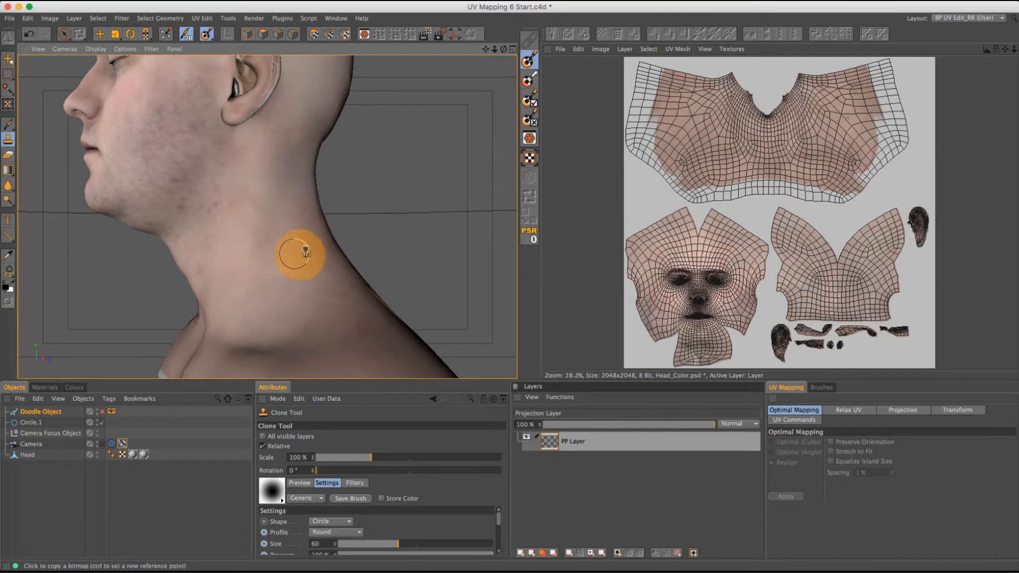
pyautogui.moveTo(223, 226)
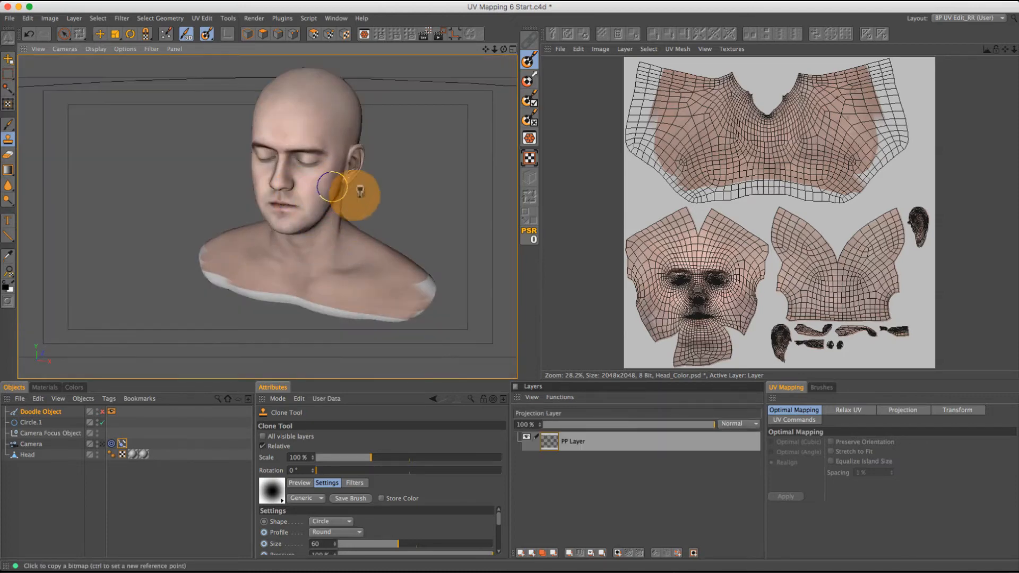
pyautogui.moveTo(528, 103)
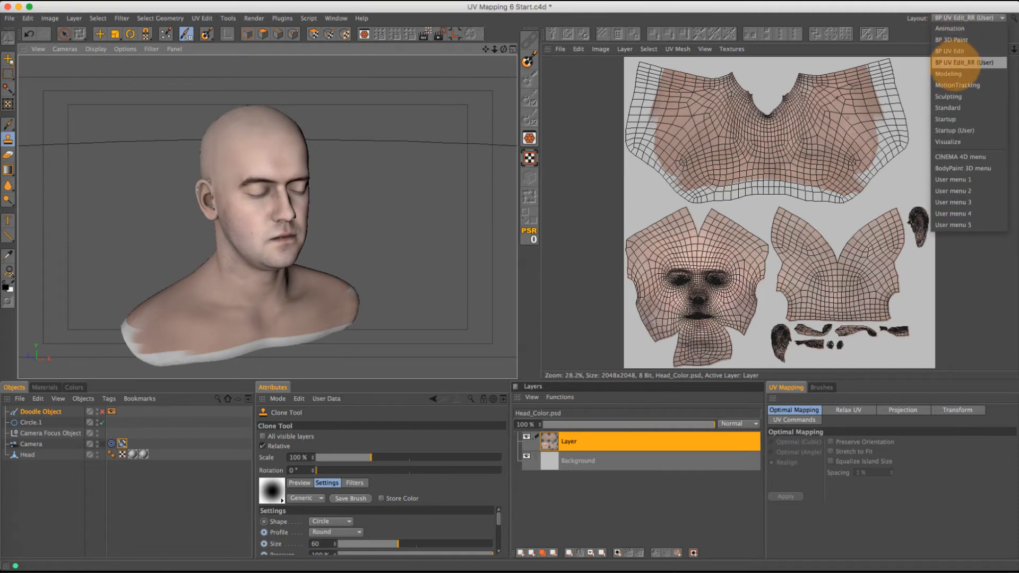
# Step: Return to the Startup layout and select Light.1 to view its shadow settings
pyautogui.click(951, 129)
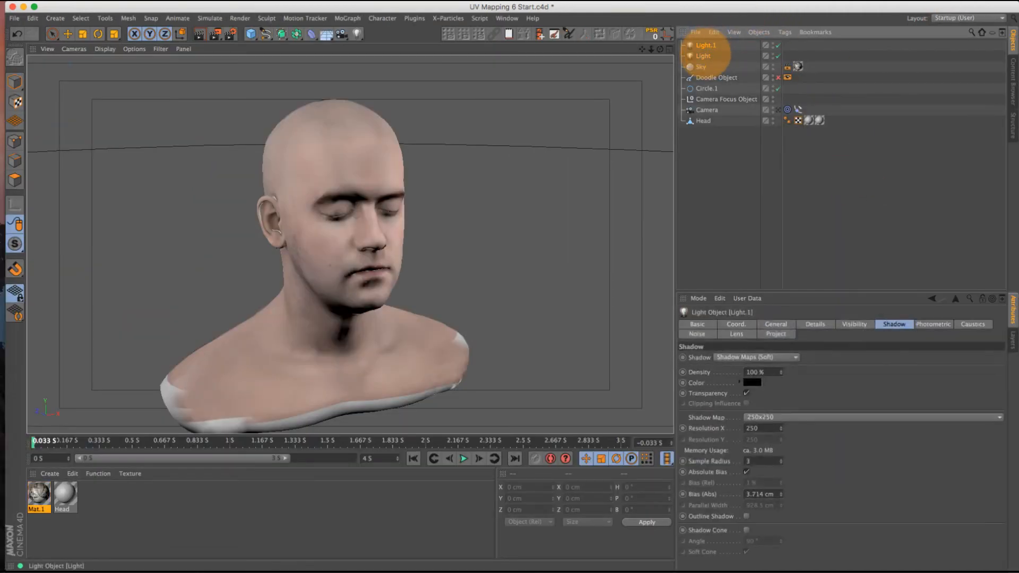
pyautogui.click(701, 66)
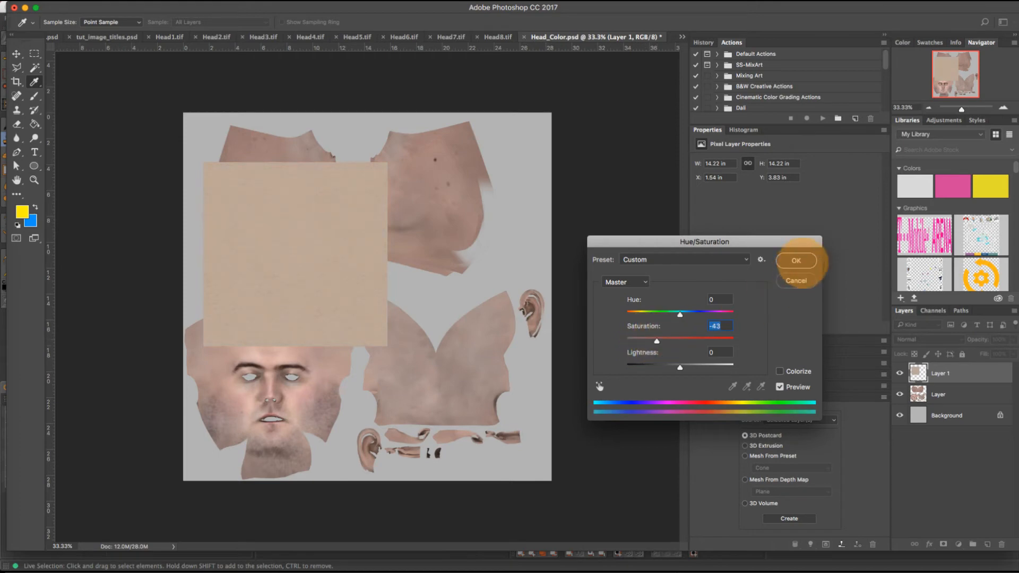
# Step: Desaturate the skin patch by -43, then duplicate and tile it across the canvas and merge the copies
pyautogui.click(796, 261)
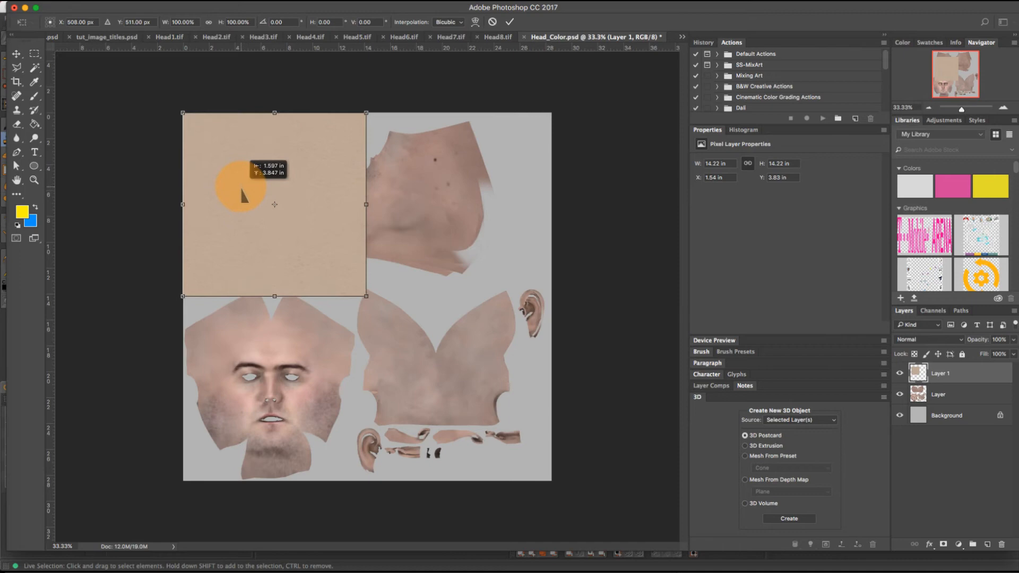
pyautogui.rightClick(939, 374)
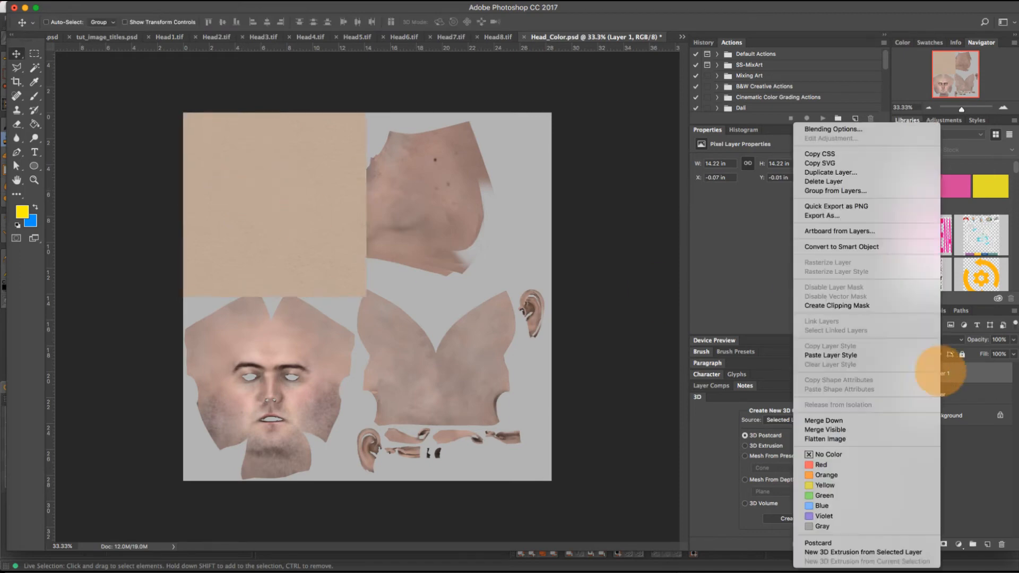
pyautogui.click(830, 172)
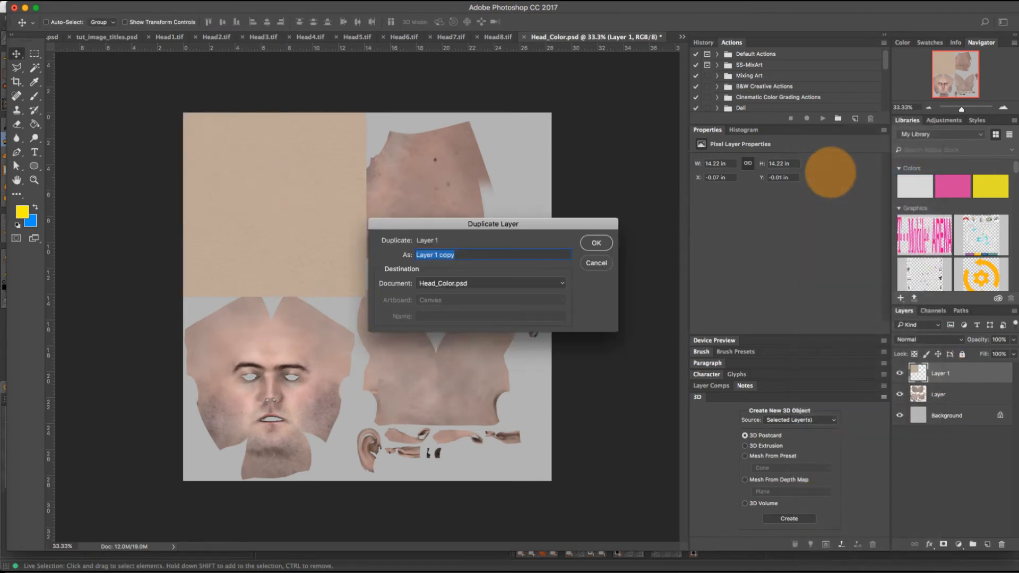
pyautogui.click(597, 242)
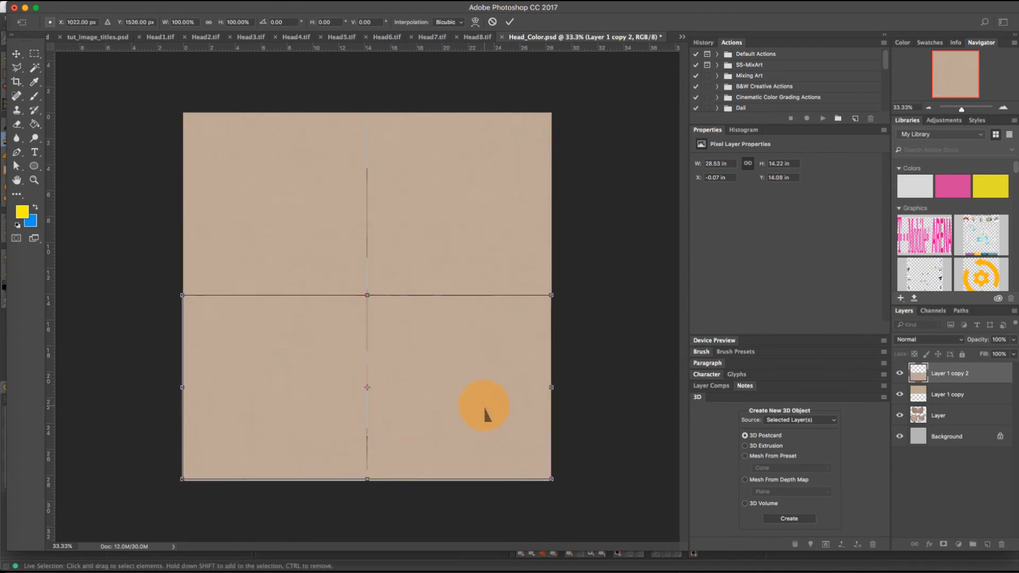
pyautogui.rightClick(949, 373)
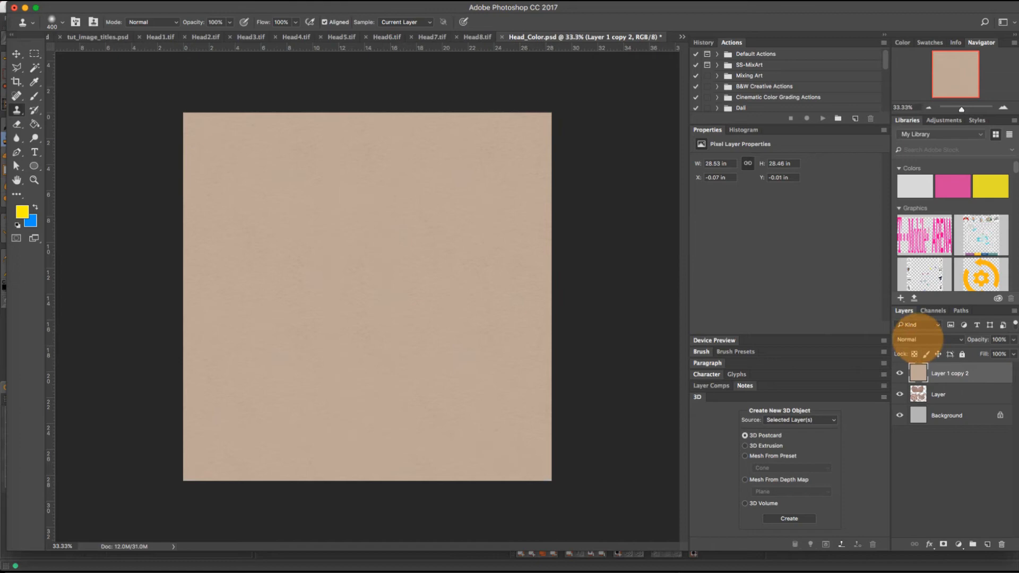
# Step: Set the tiled skin layer's blend mode to Overlay, then change it to Multiply
pyautogui.click(926, 339)
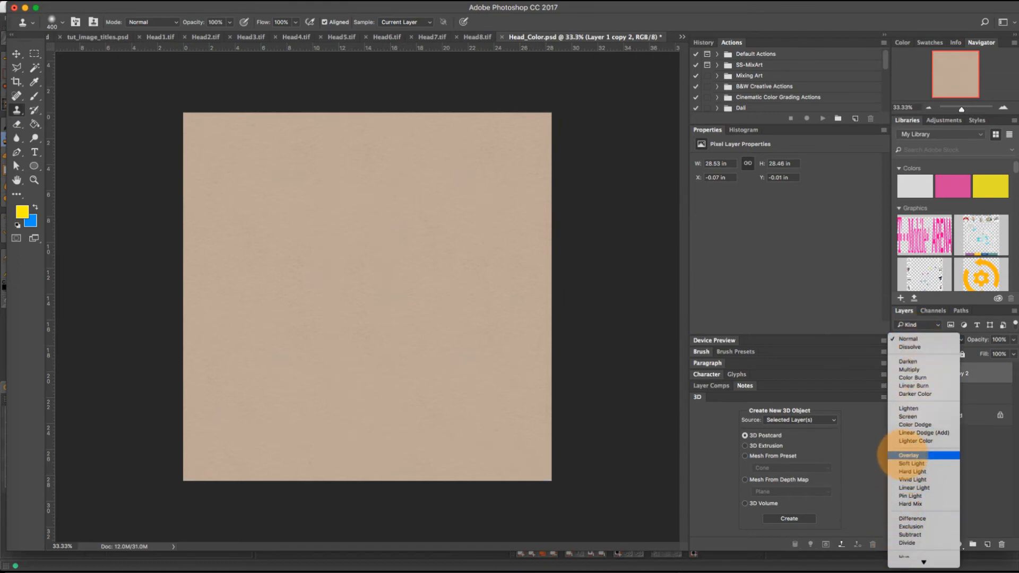
pyautogui.click(909, 456)
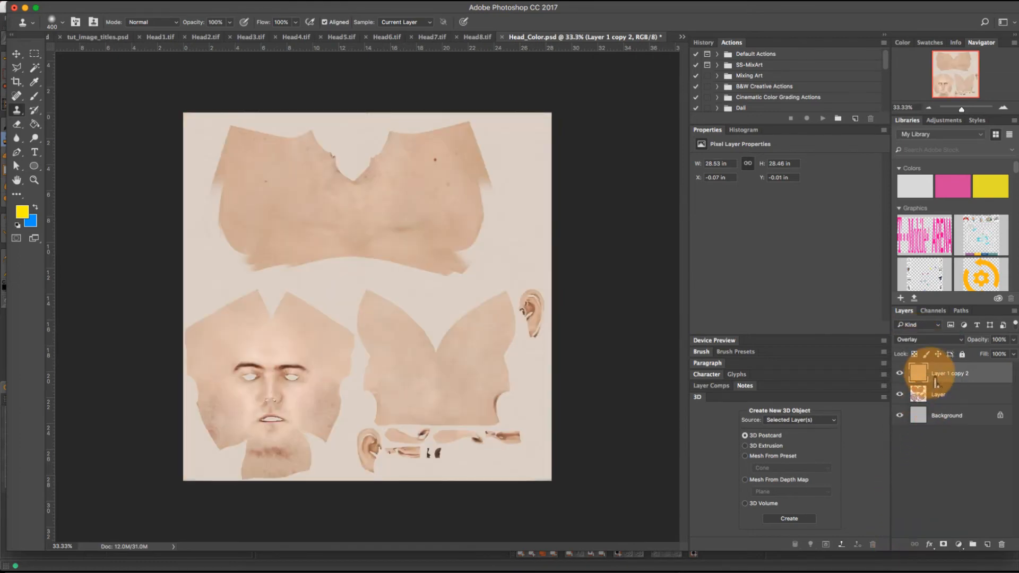
pyautogui.click(916, 340)
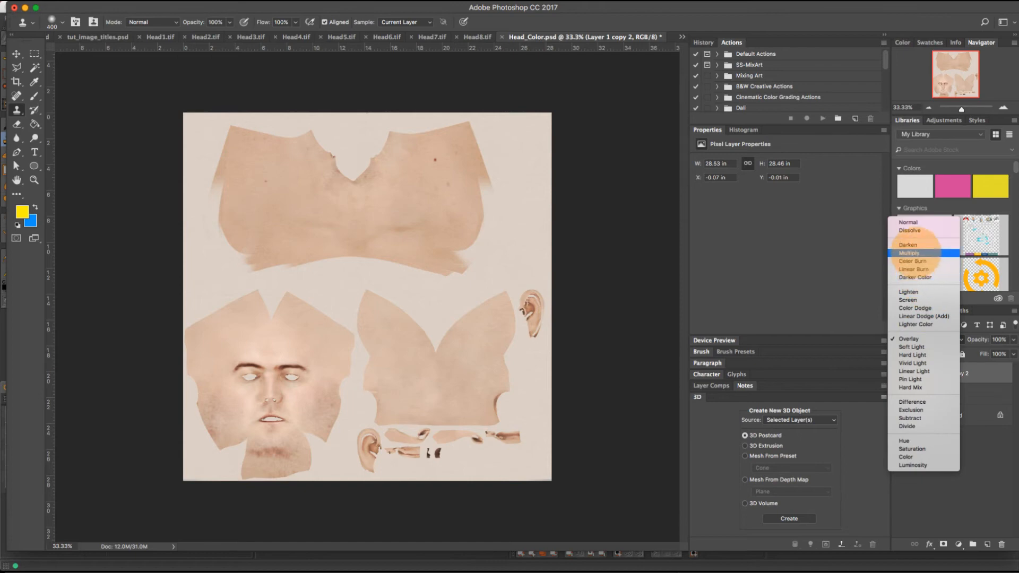
pyautogui.click(908, 252)
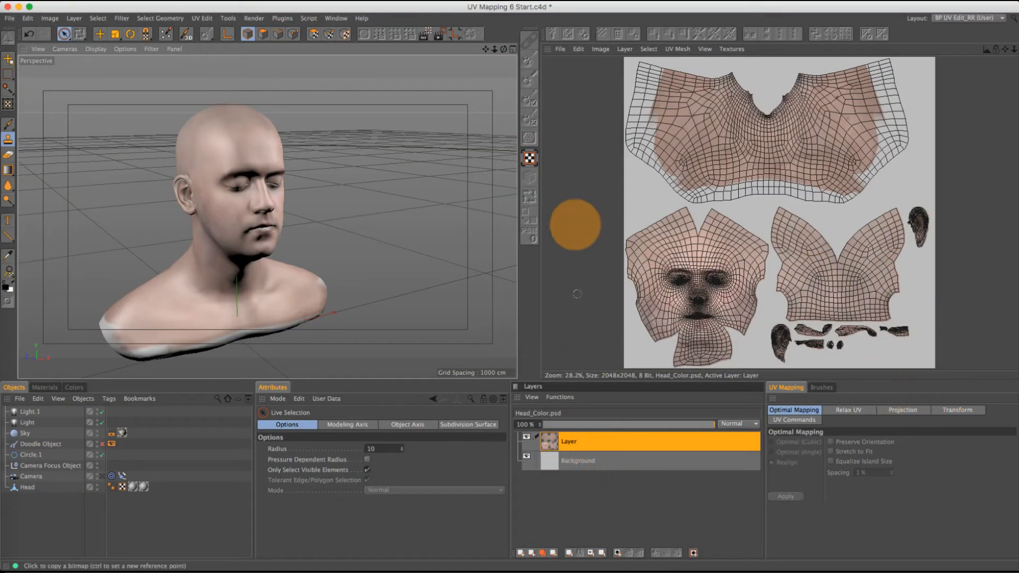
# Step: Reload Head_Color.psd so the Multiply skin layer shows on the head, then return to Photoshop
pyautogui.click(558, 48)
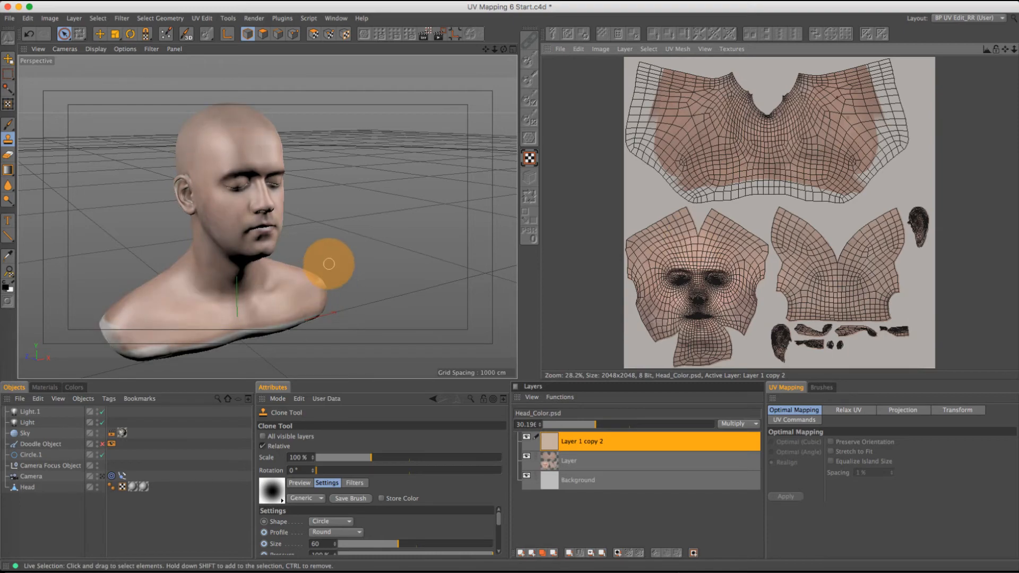
pyautogui.click(104, 280)
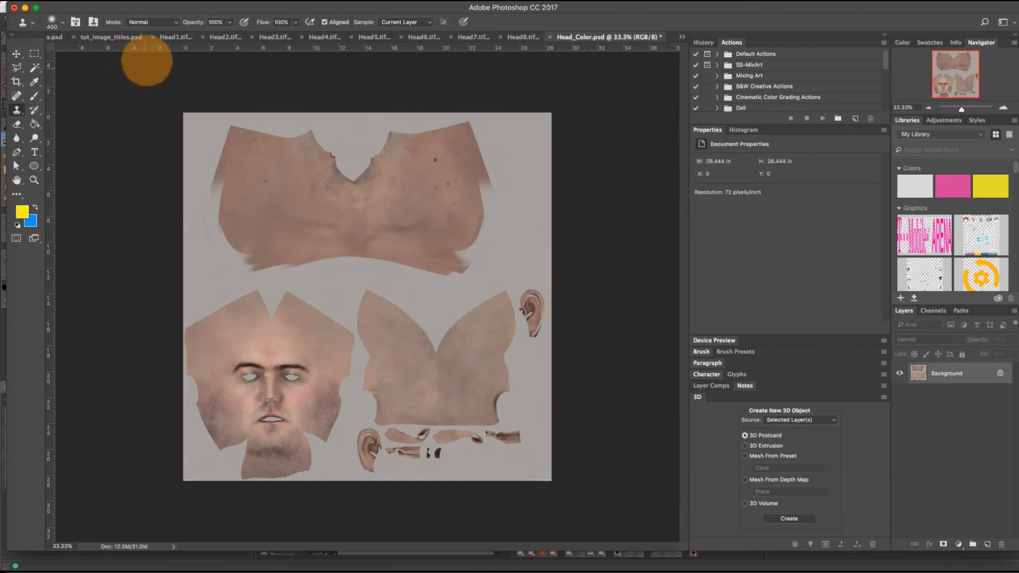
# Step: Apply a Brightness/Contrast adjustment with Brightness 35 and Contrast 77 to the head colour map
pyautogui.click(151, 23)
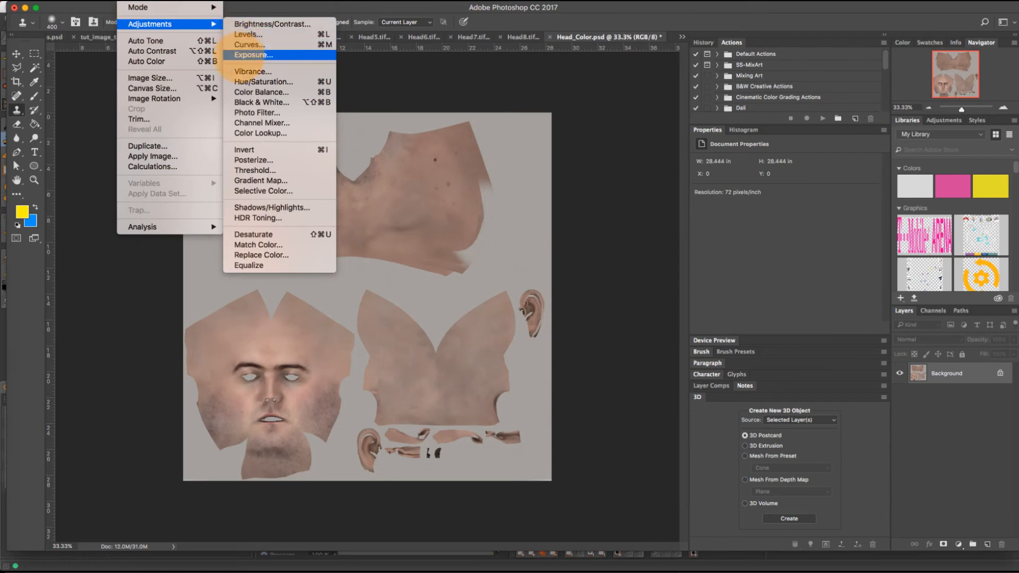
pyautogui.moveTo(274, 23)
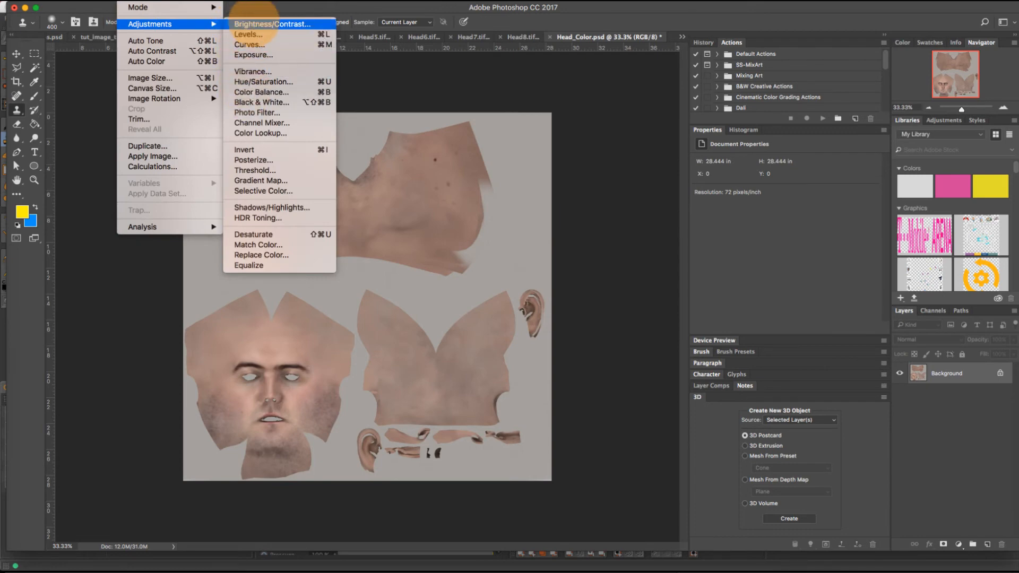
pyautogui.click(278, 25)
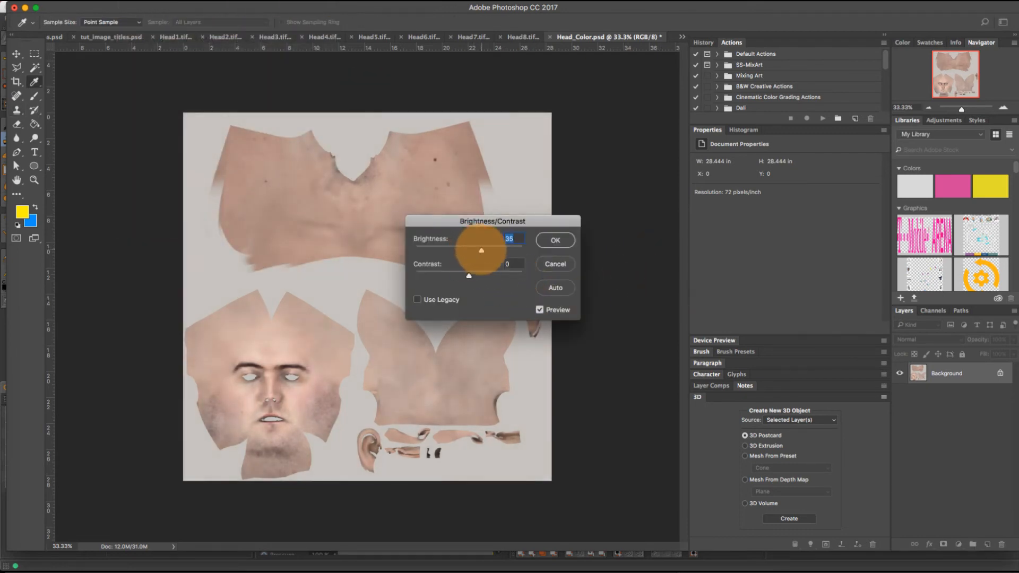
pyautogui.moveTo(468, 276); pyautogui.dragTo(511, 277)
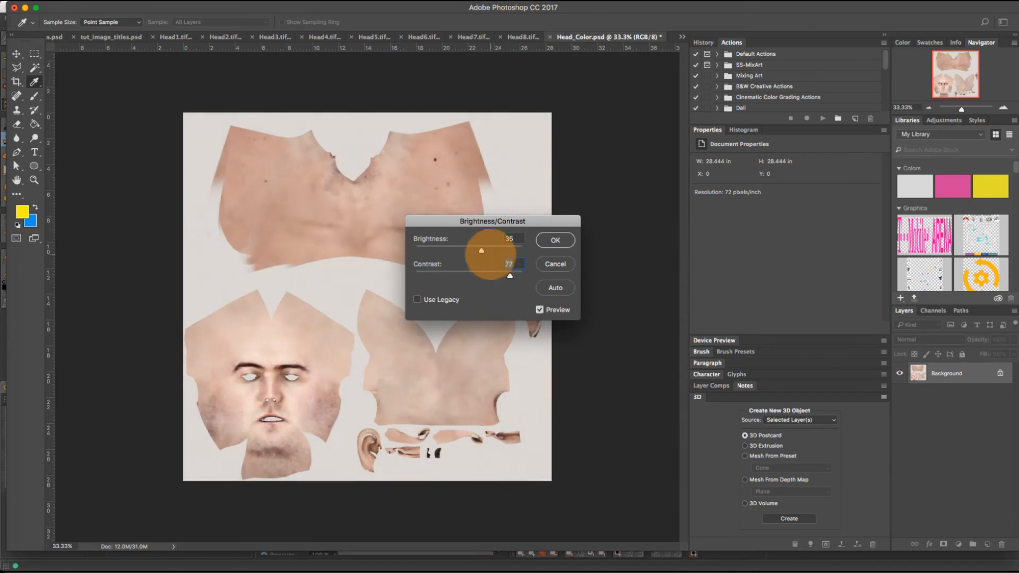
pyautogui.moveTo(480, 252); pyautogui.dragTo(474, 251)
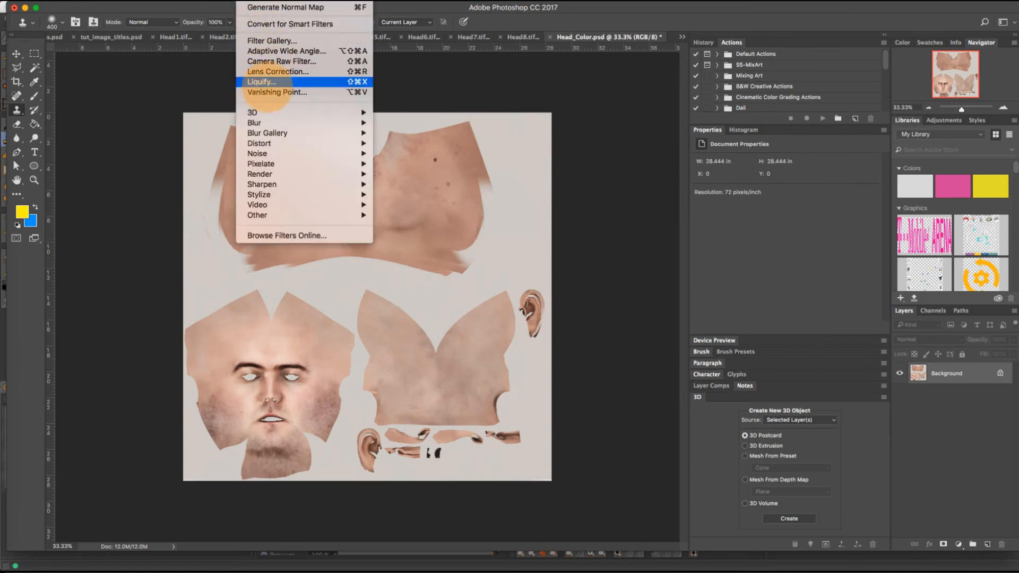
pyautogui.moveTo(262, 163)
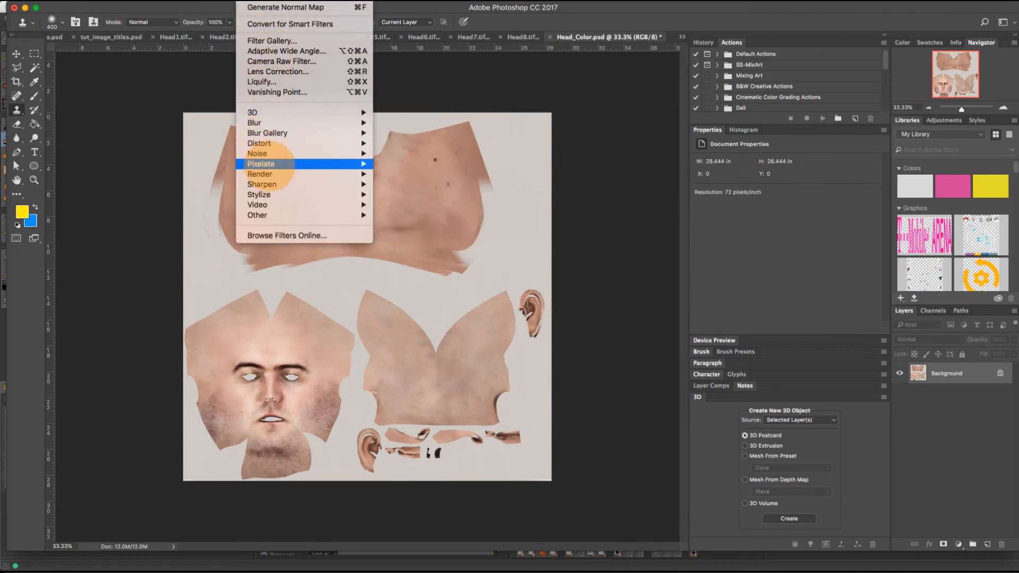
pyautogui.moveTo(261, 184)
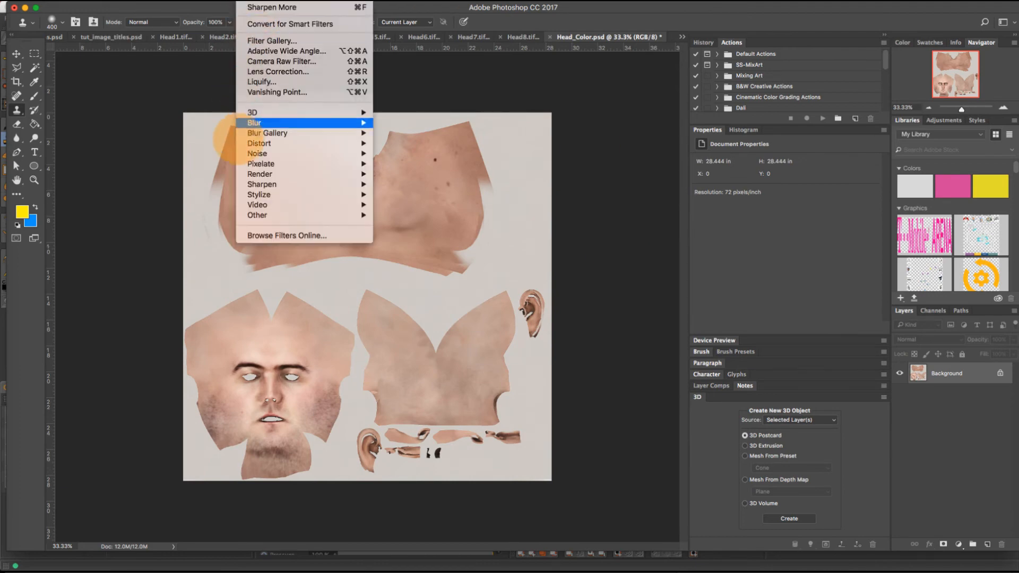
pyautogui.moveTo(252, 113)
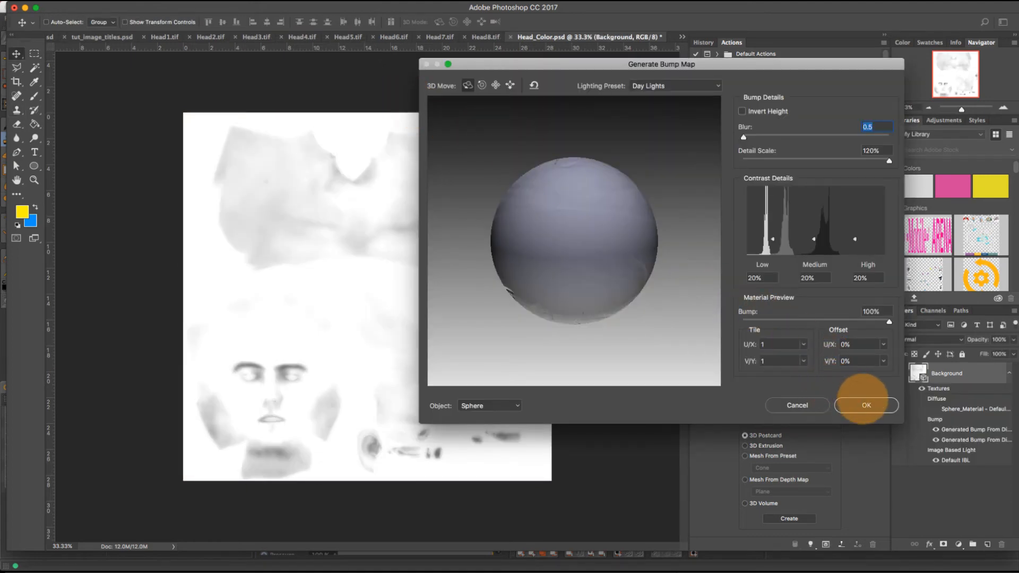
# Step: Generate a bump map from the colour map and save it as JPEG Head_Color_bump1.jpg
pyautogui.click(866, 405)
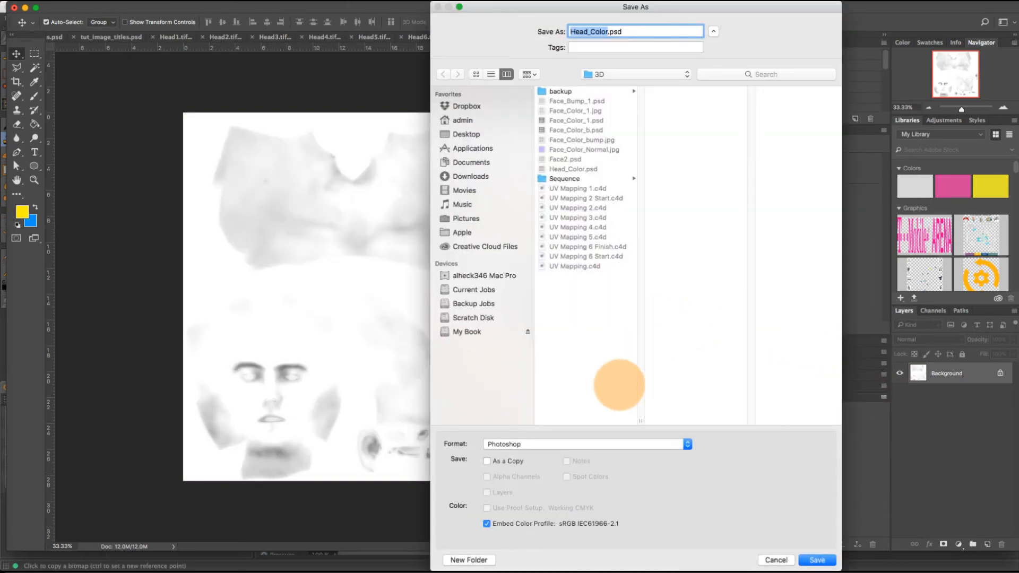
pyautogui.moveTo(584, 426)
pyautogui.write('_bump')
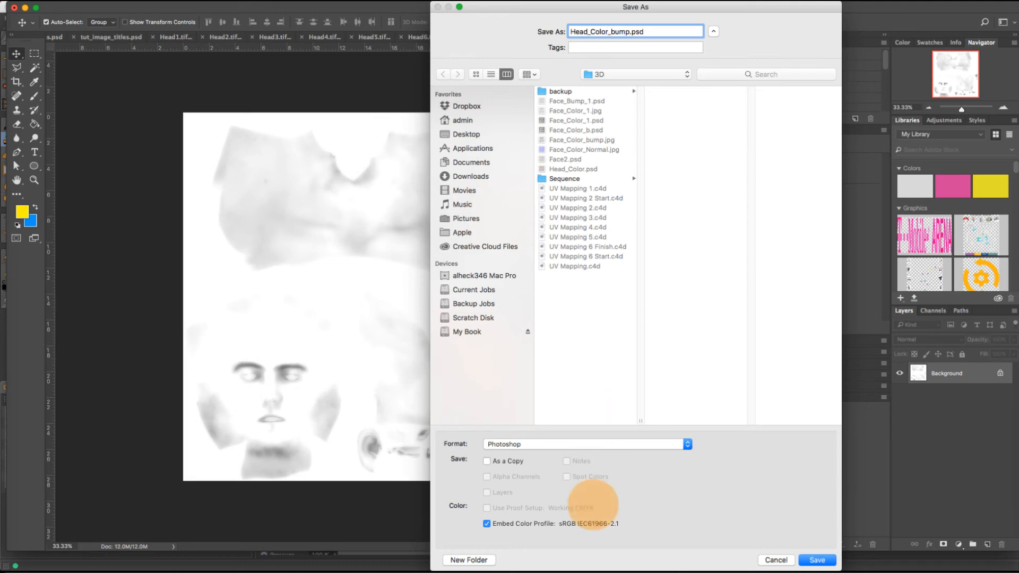
pyautogui.click(586, 444)
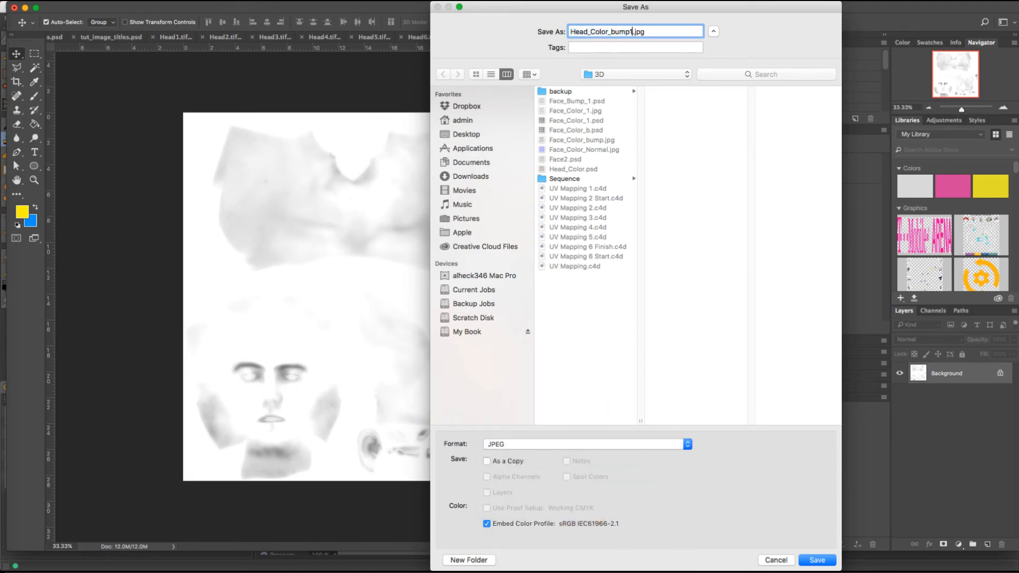
pyautogui.click(818, 561)
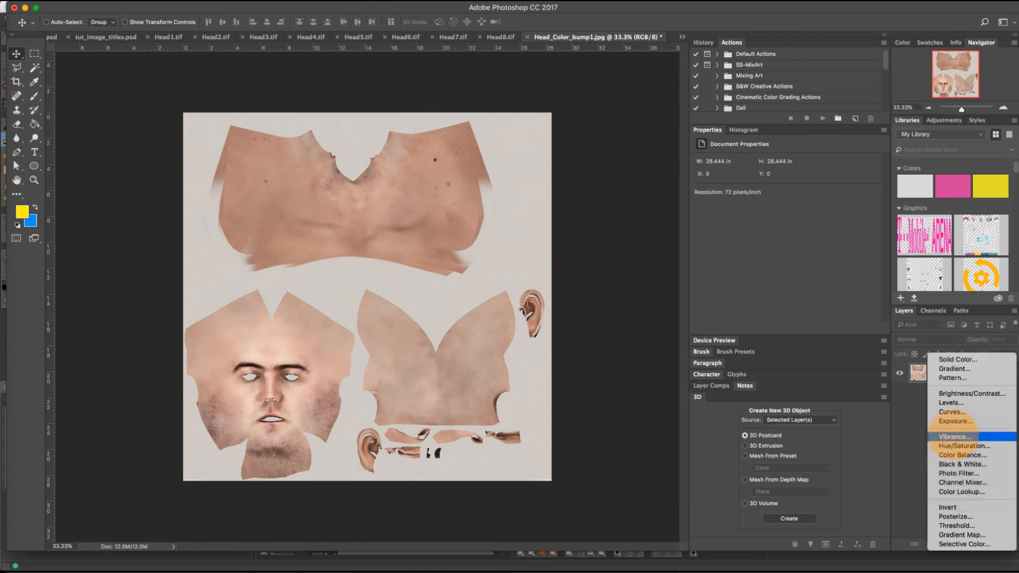
# Step: Desaturate the skin map fully with a Hue/Saturation adjustment layer
pyautogui.click(962, 446)
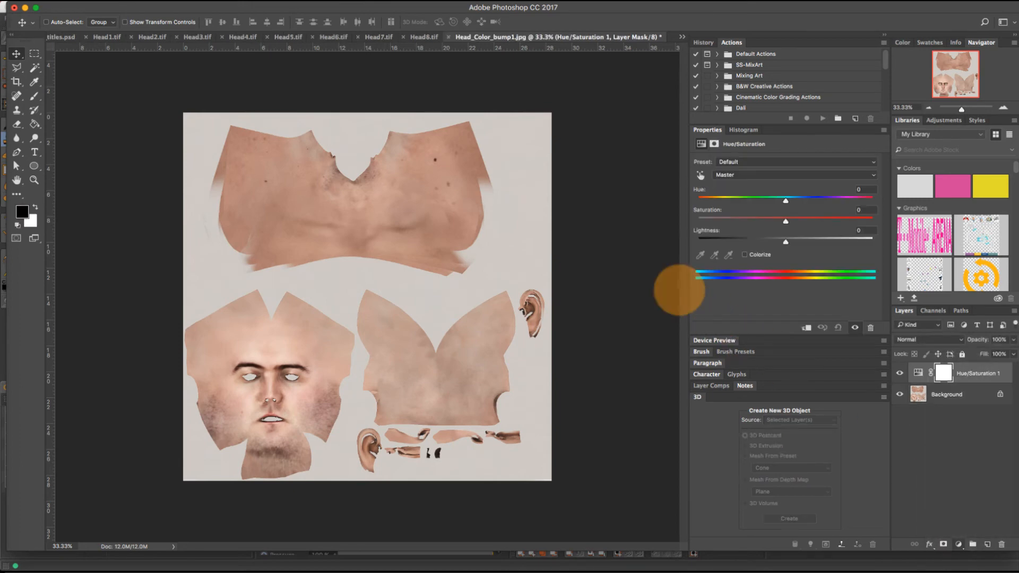
pyautogui.moveTo(785, 220); pyautogui.dragTo(698, 220)
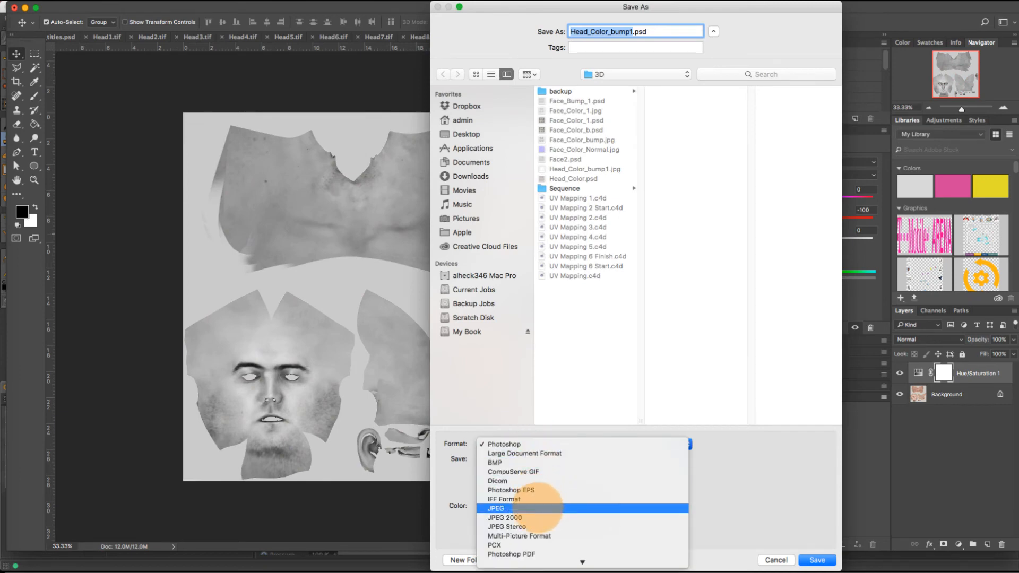
# Step: Save the grayscale map as a JPEG copy named Head_Color_bump2.jpg
pyautogui.click(494, 507)
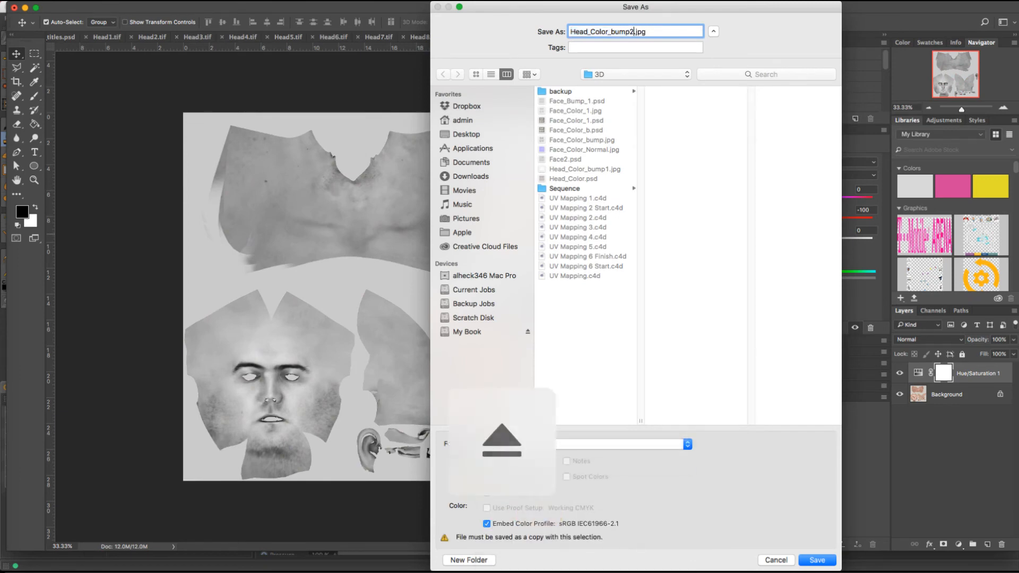
pyautogui.click(589, 443)
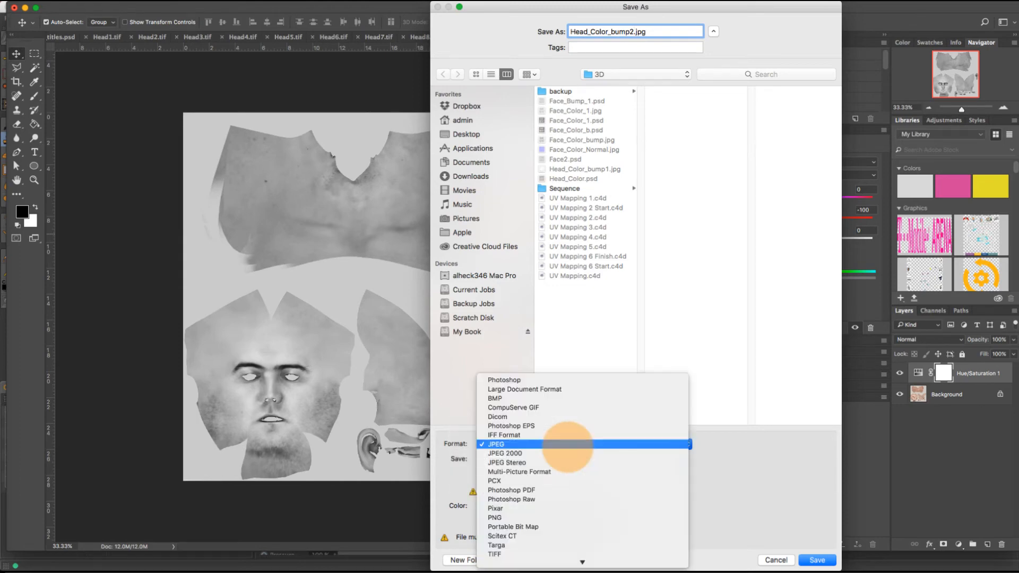
pyautogui.click(496, 443)
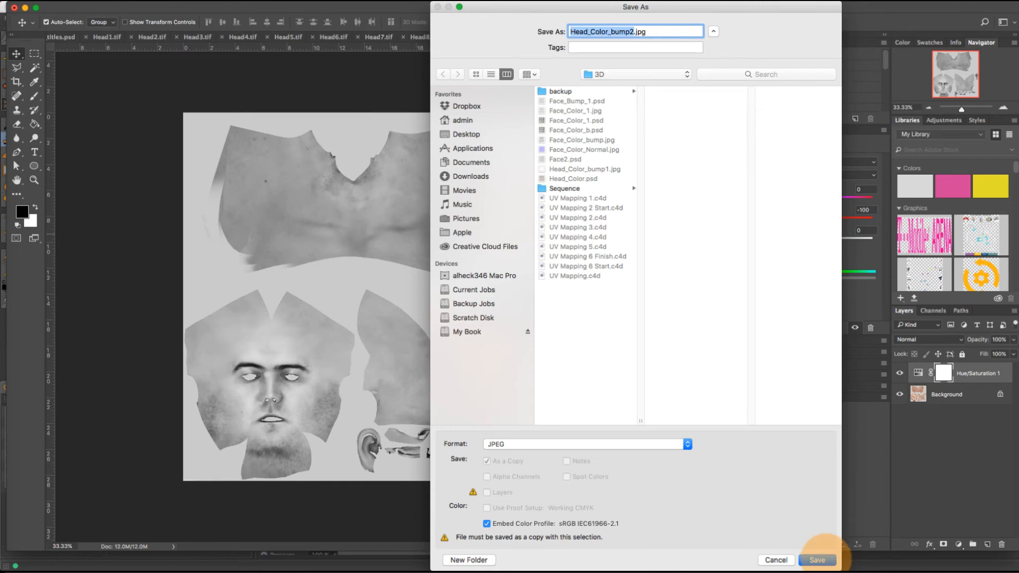
pyautogui.click(818, 561)
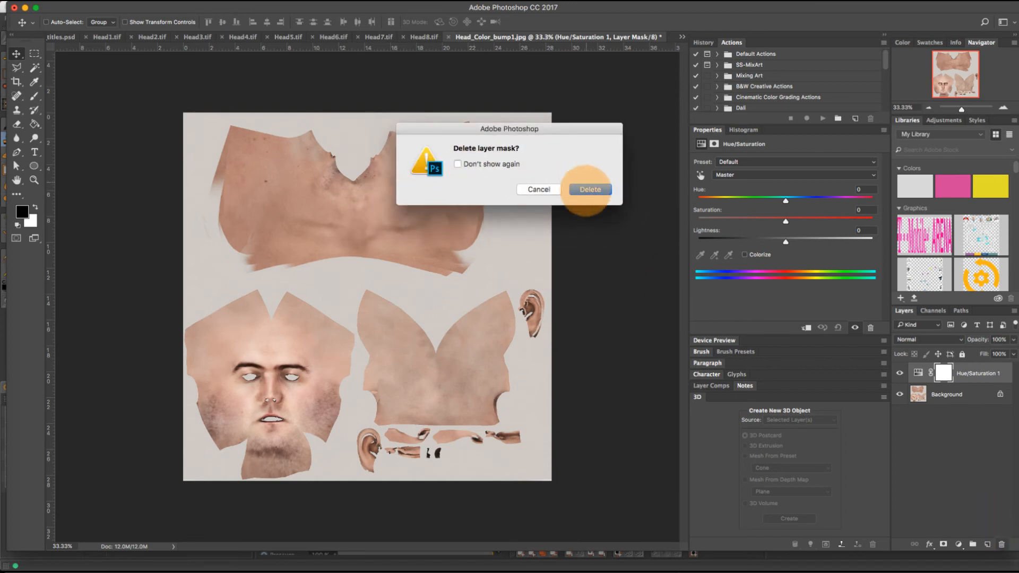
# Step: Remove the desaturation, generate a normal map and save it as Head_Color_normal.jpg with default JPEG quality
pyautogui.click(590, 189)
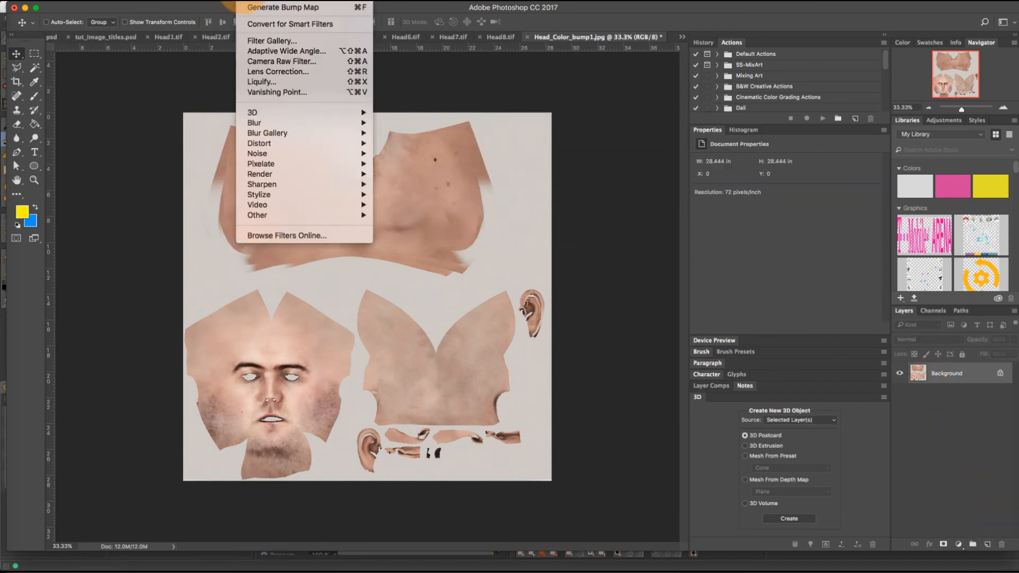
pyautogui.moveTo(253, 112)
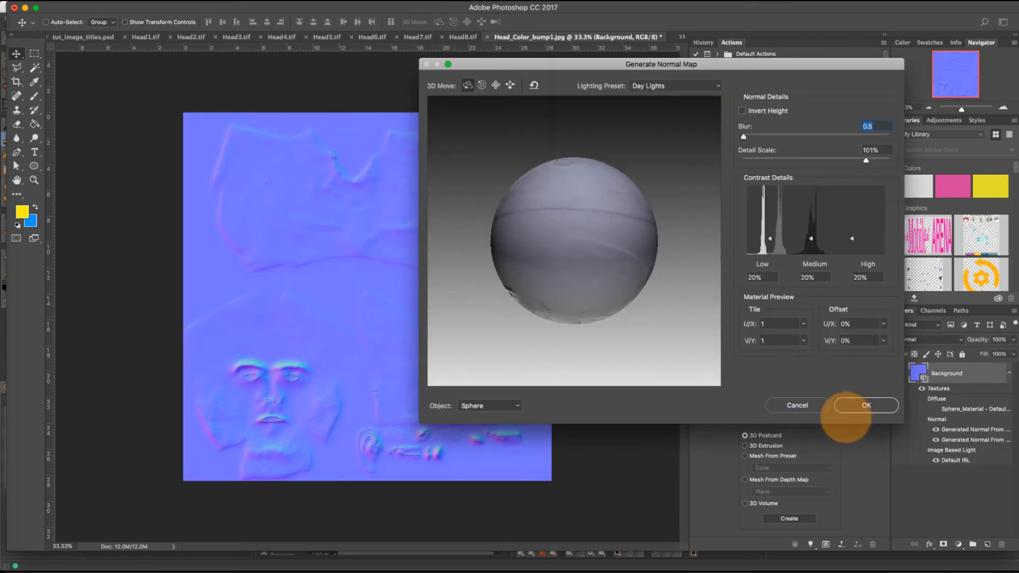
pyautogui.click(866, 406)
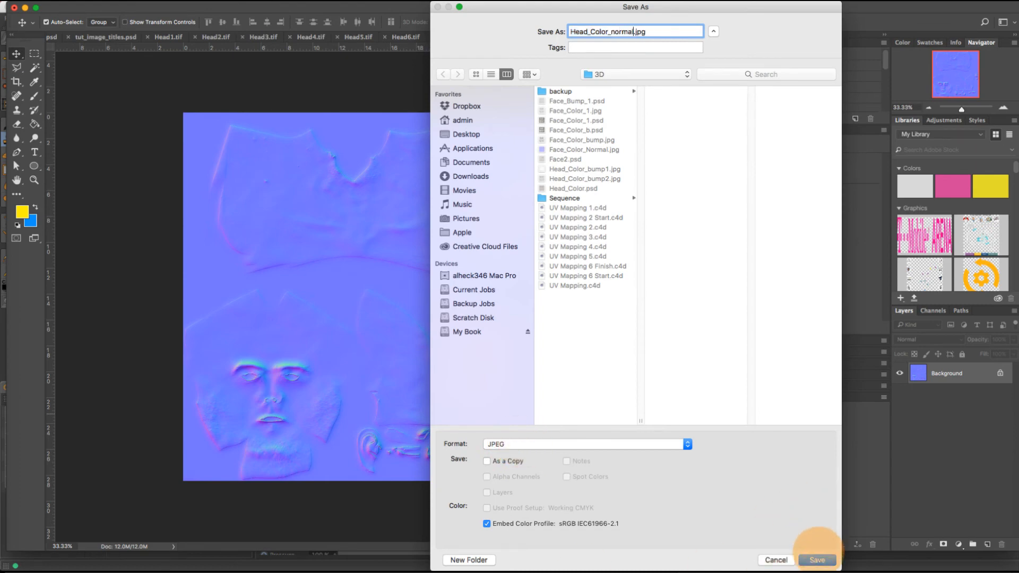
pyautogui.click(818, 561)
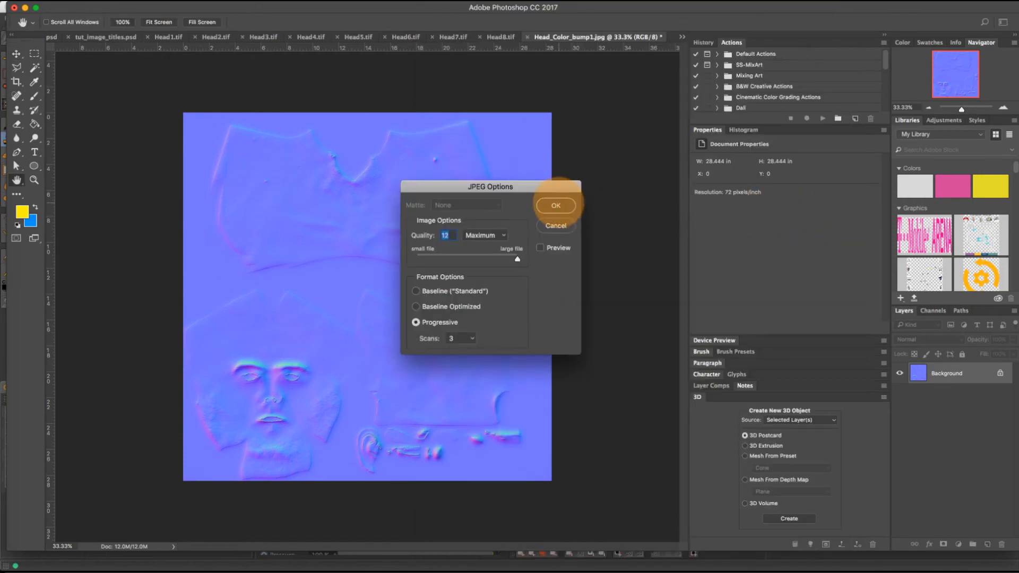
pyautogui.click(557, 206)
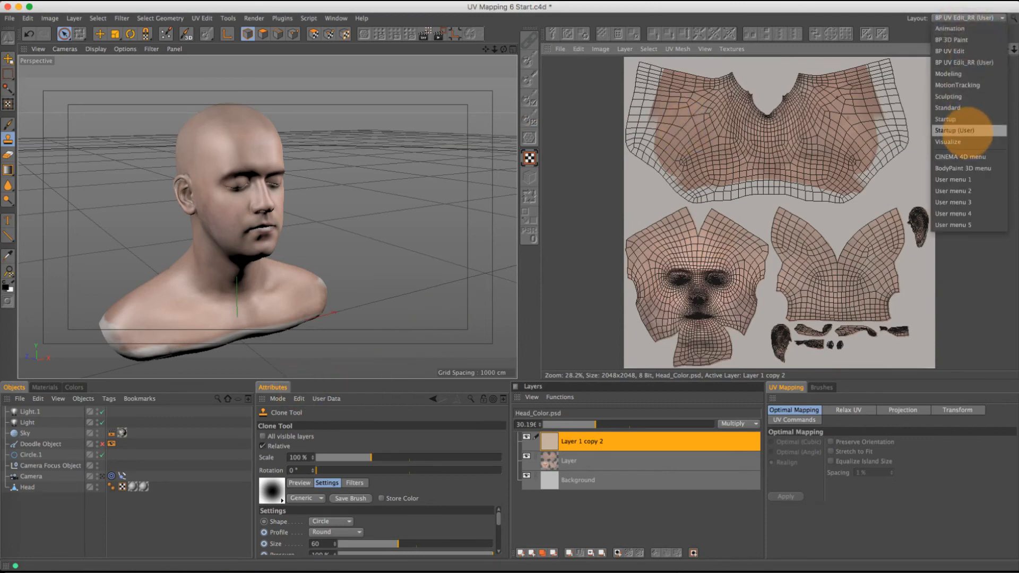
# Step: In the Startup layout, enable the Head material's bump channel and load the grayscale bump image
pyautogui.click(957, 130)
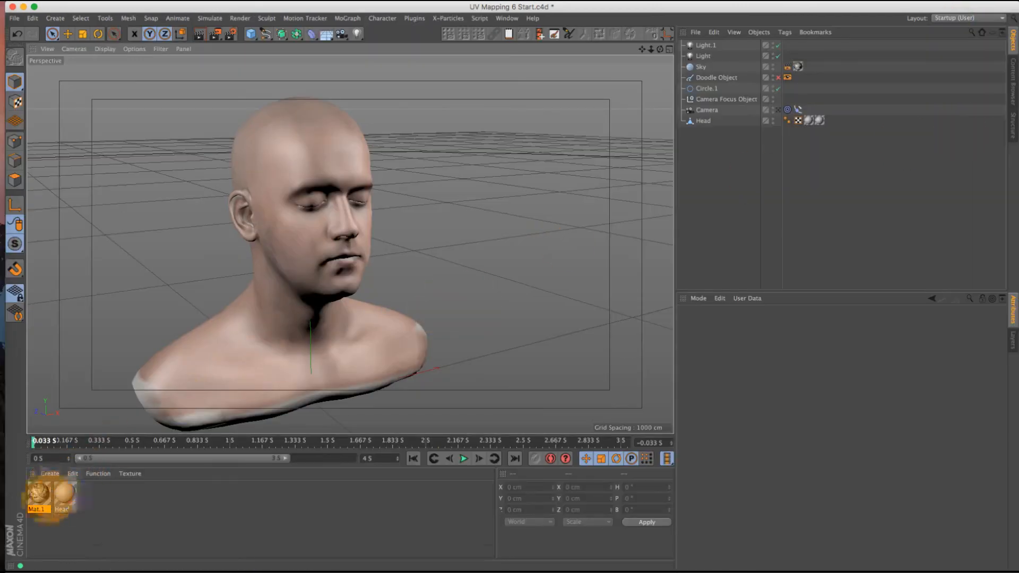
pyautogui.doubleClick(65, 497)
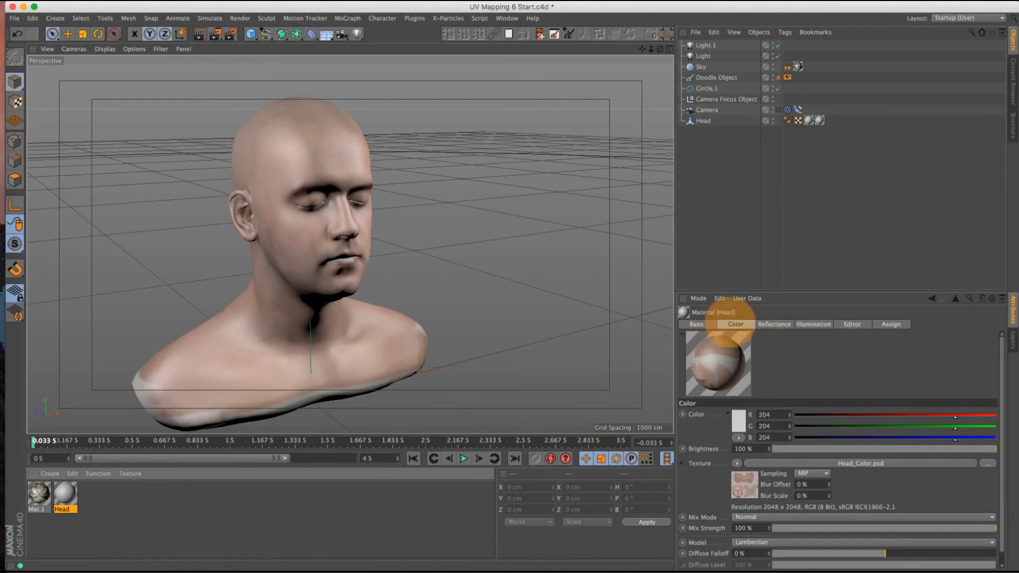
pyautogui.click(696, 324)
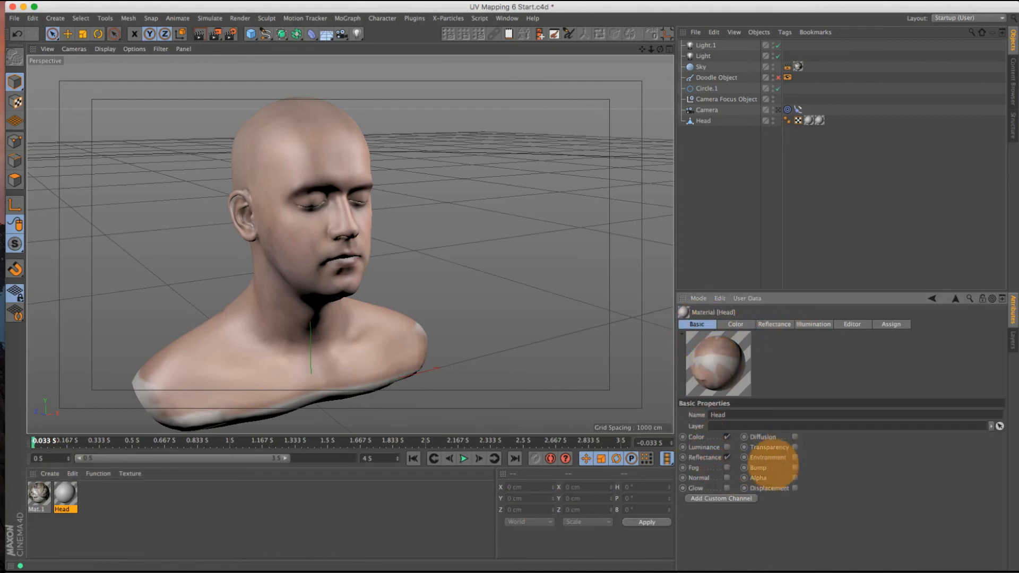
pyautogui.click(741, 467)
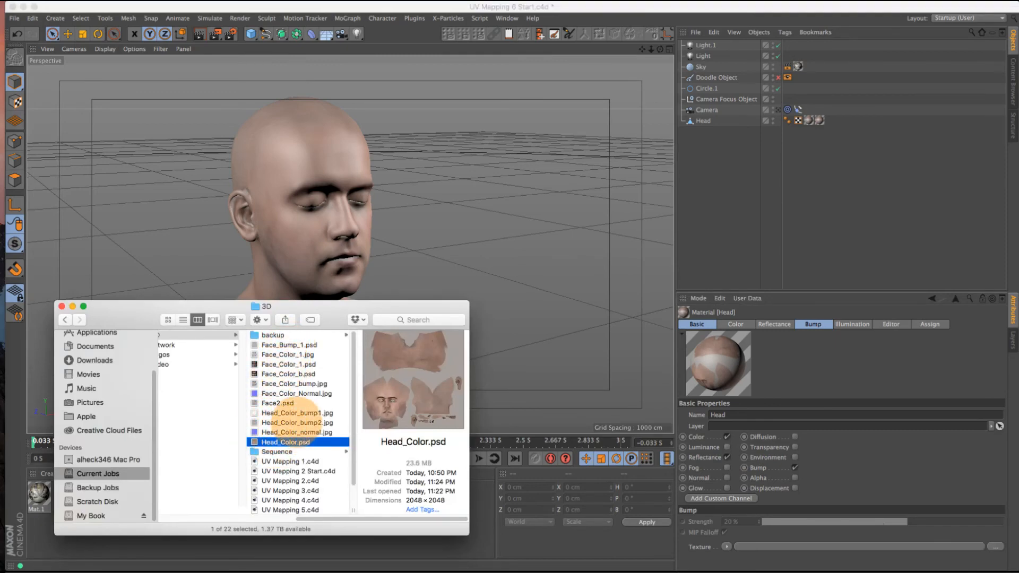
pyautogui.click(295, 422)
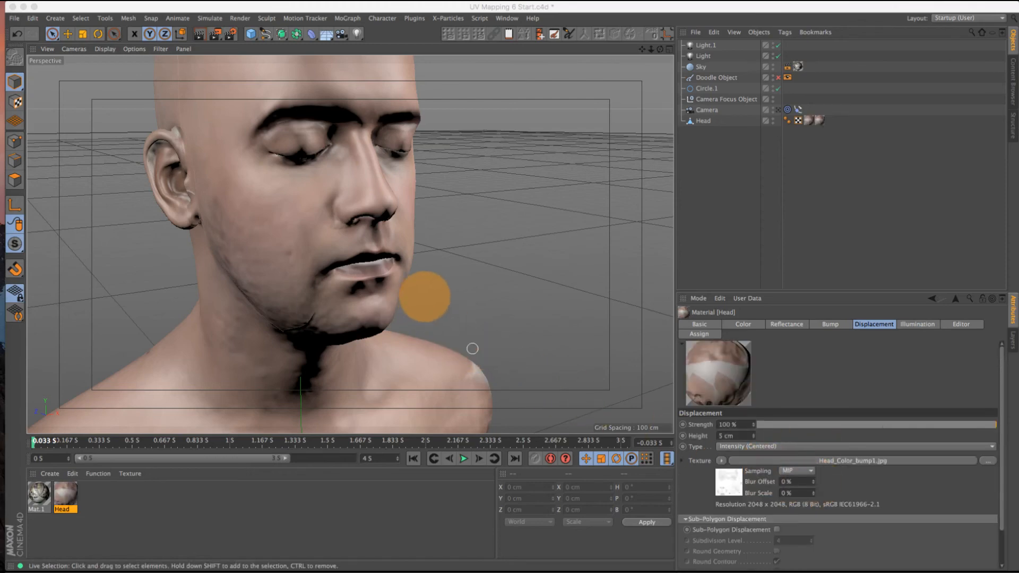
pyautogui.moveTo(424, 297)
pyautogui.write('2')
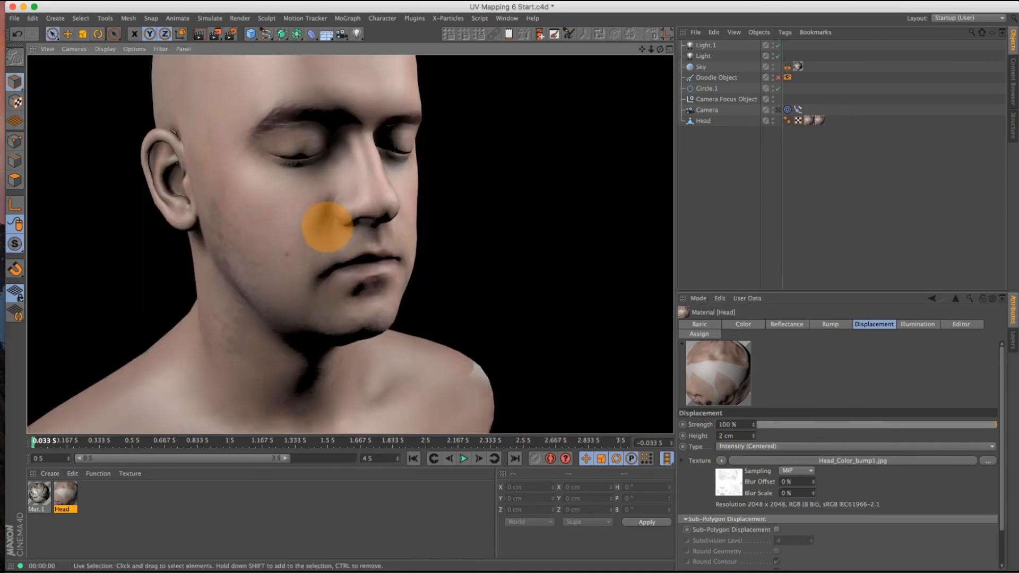
# Step: Check the bump channel, then enable the Normal channel for Head_Color_normal.jpg at 10% strength
pyautogui.click(830, 324)
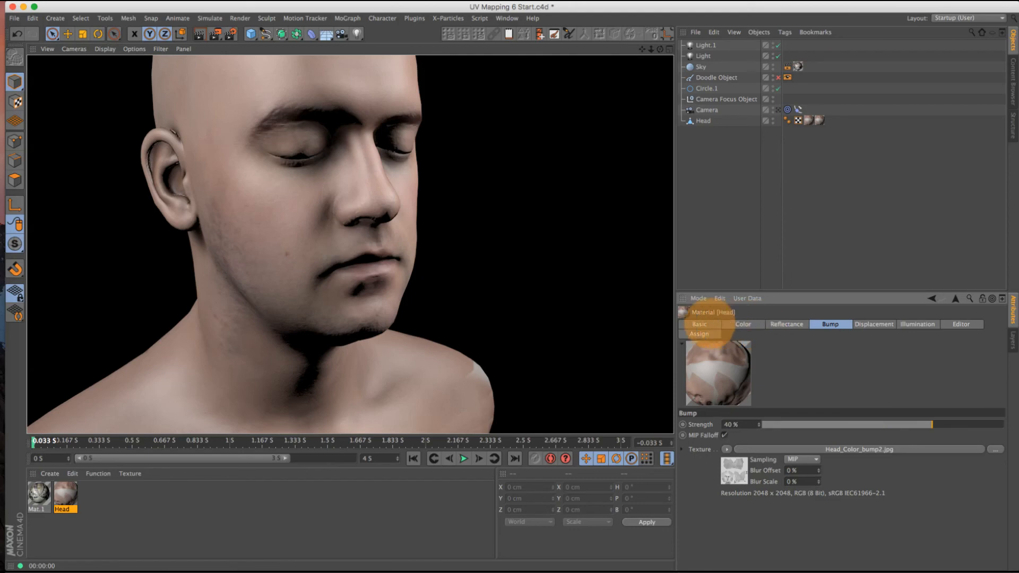
pyautogui.click(700, 323)
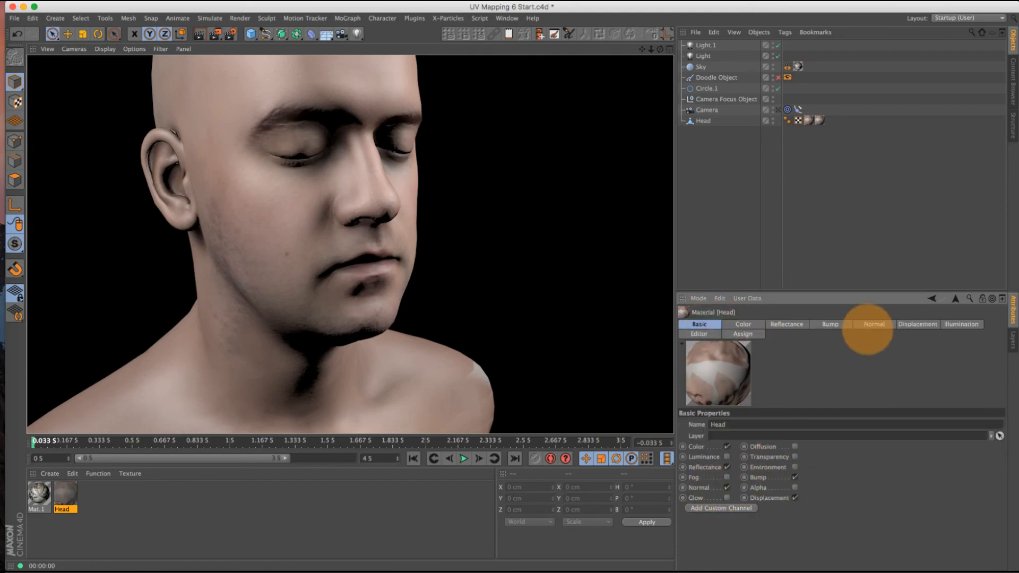
pyautogui.click(874, 325)
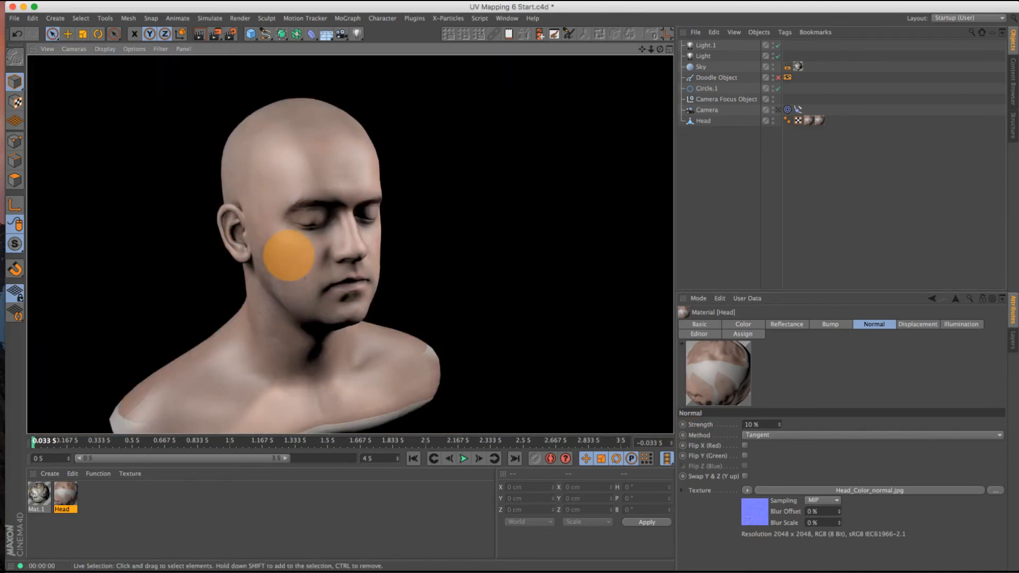
# Step: In Reflectance, narrow Default Specular width to 40% and add a new GGX layer
pyautogui.click(787, 324)
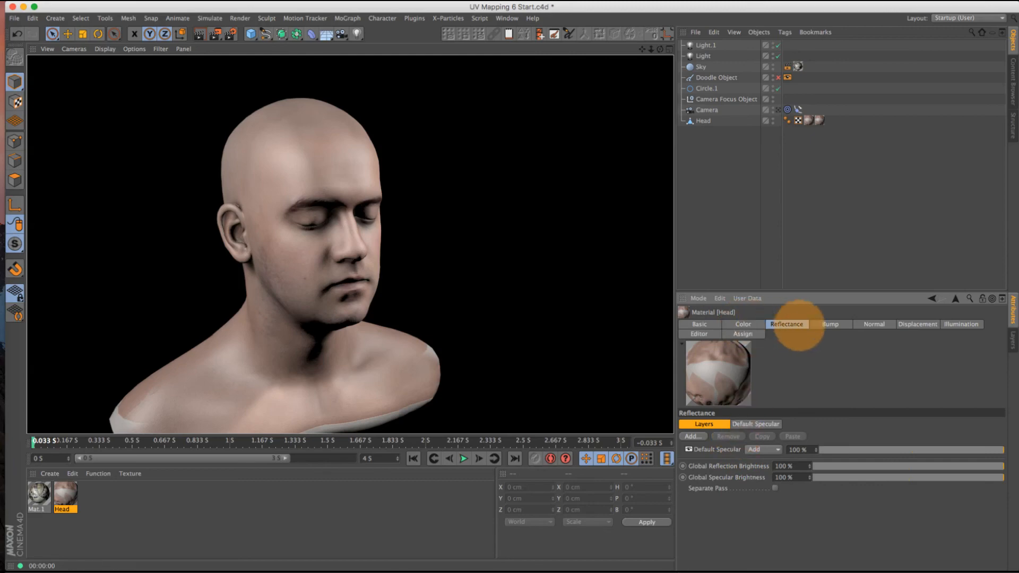
pyautogui.click(714, 450)
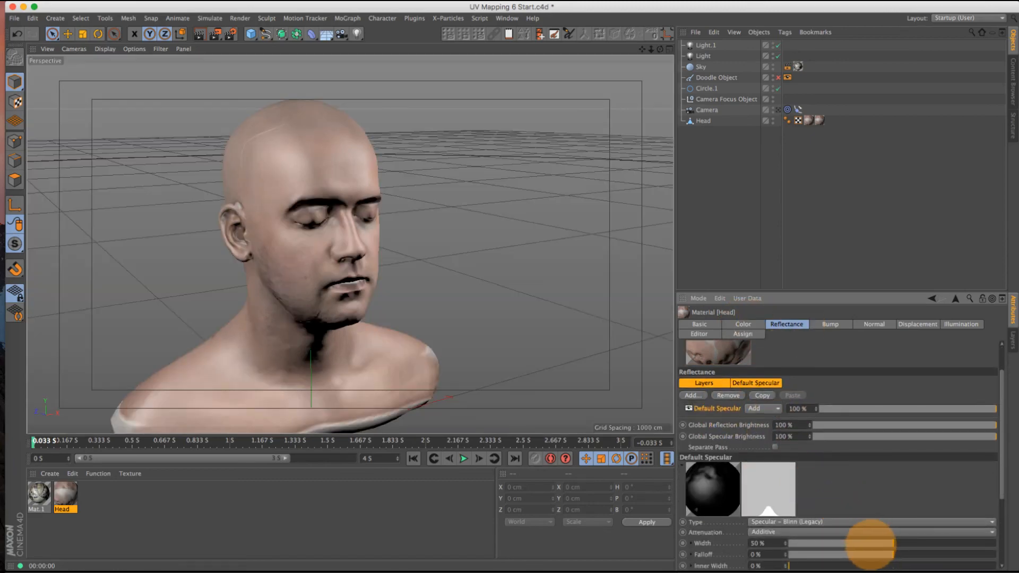
pyautogui.moveTo(910, 543); pyautogui.dragTo(845, 544)
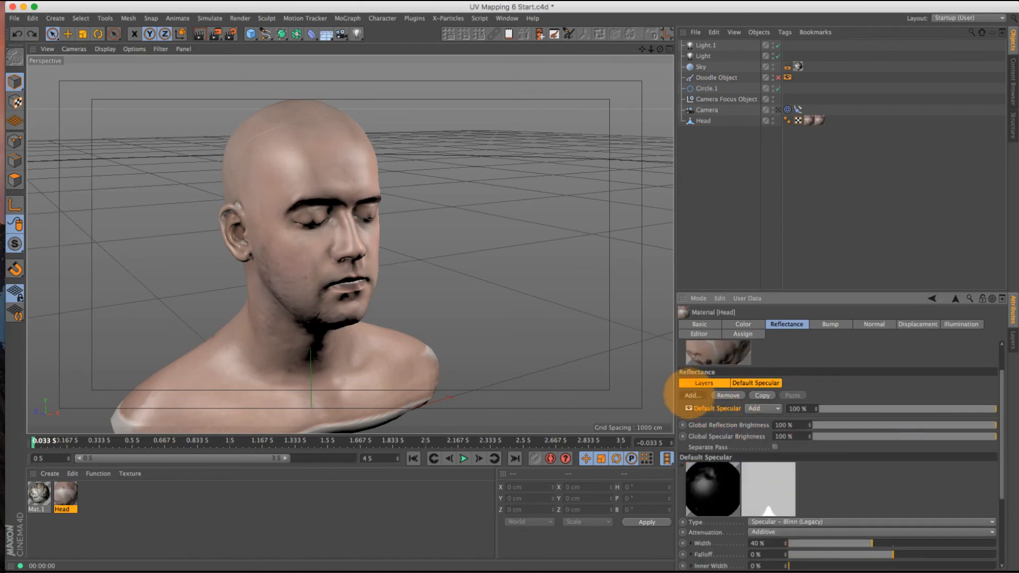
pyautogui.click(693, 395)
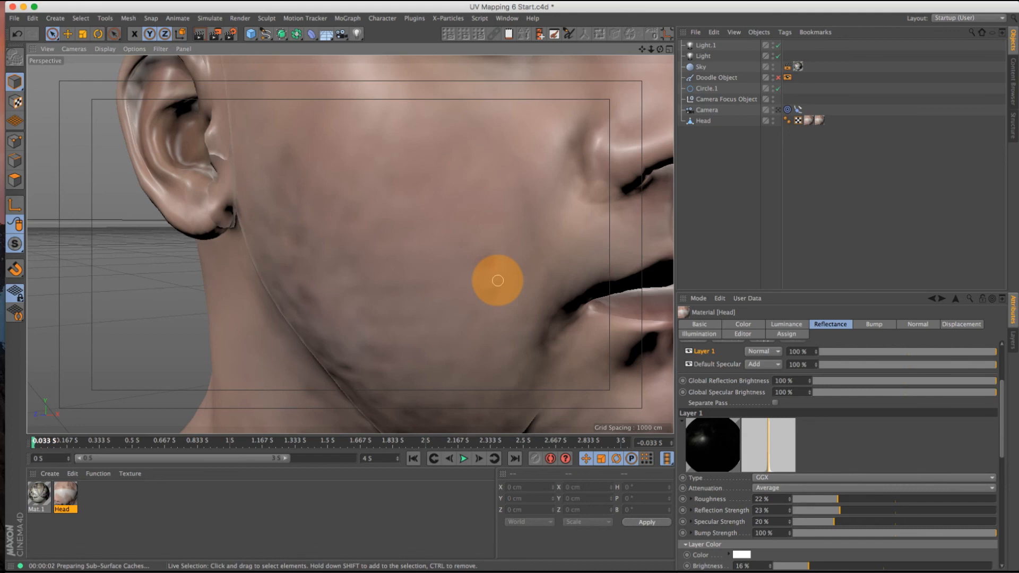
# Step: Bring Photoshop to the front showing the Head7.tif reference photo
pyautogui.moveTo(272, 208); pyautogui.dragTo(429, 300)
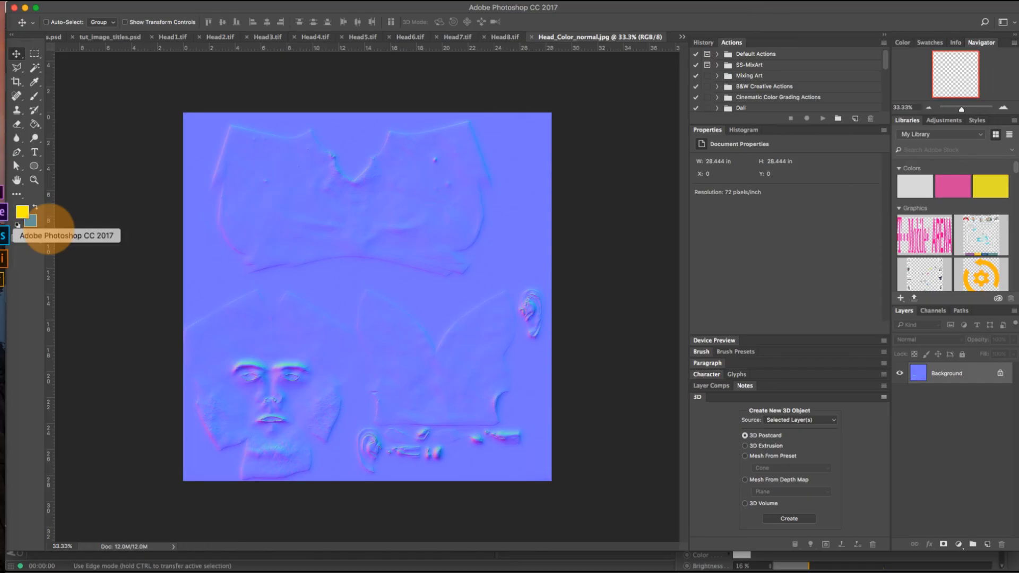
pyautogui.click(454, 36)
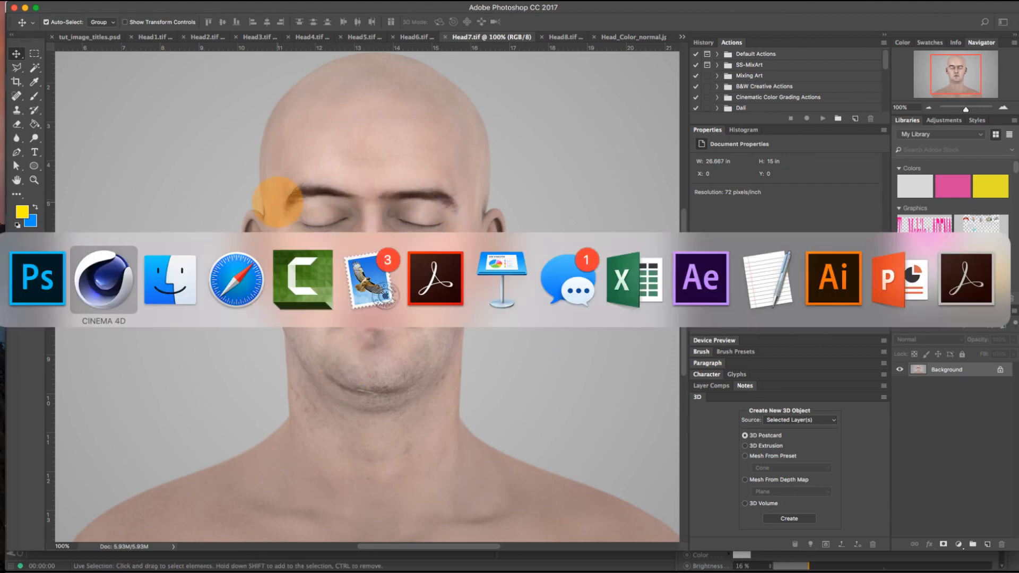
# Step: Return to Cinema 4D and drag an interactive render region over the face in the front viewport
pyautogui.click(104, 280)
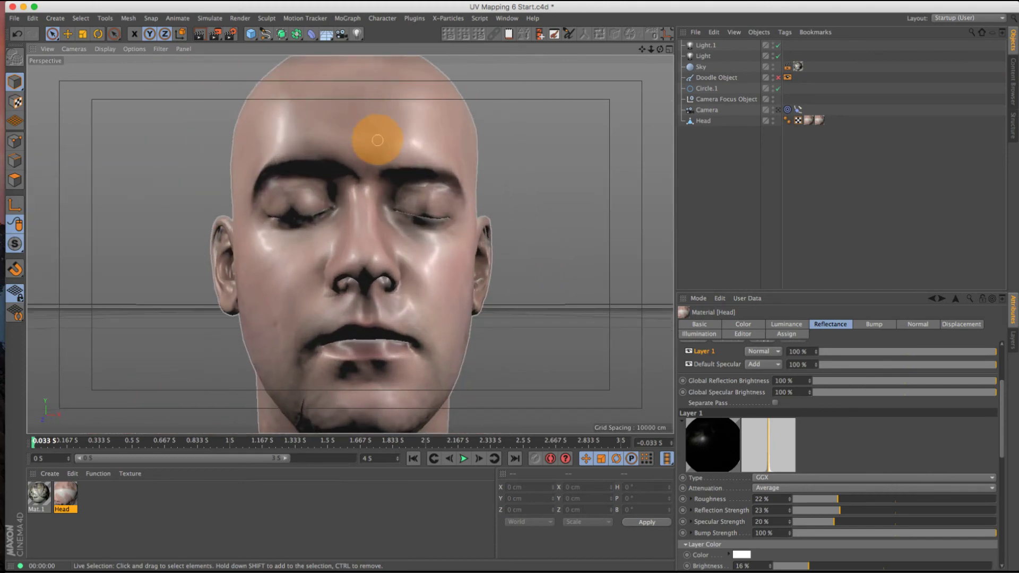
pyautogui.click(212, 33)
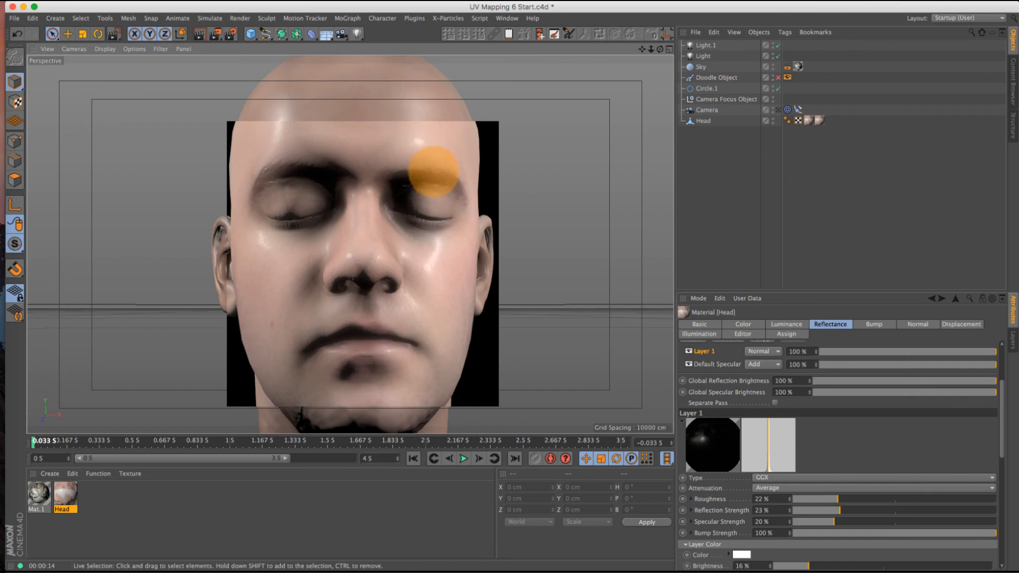
pyautogui.moveTo(428, 168); pyautogui.dragTo(410, 153)
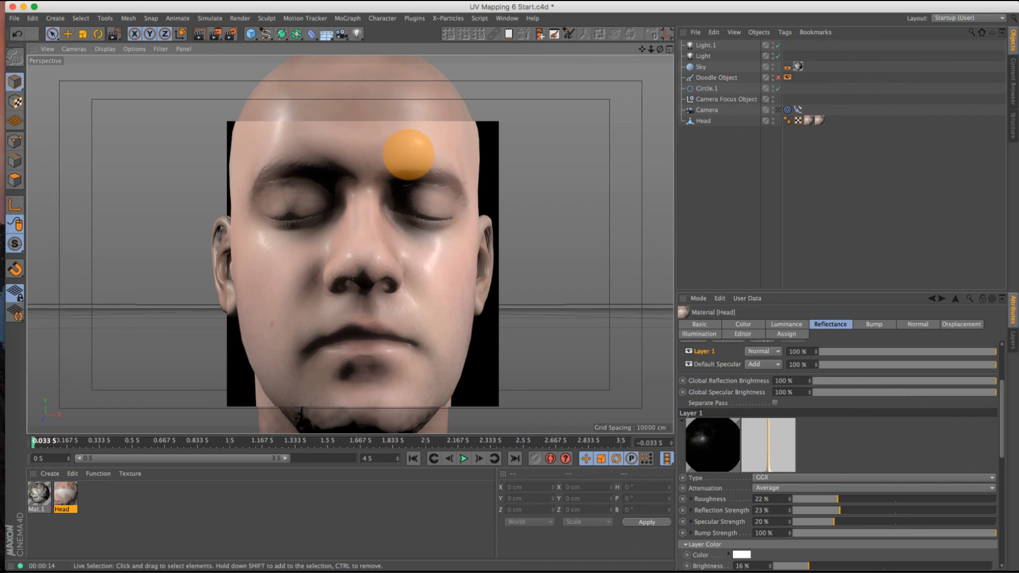
pyautogui.moveTo(408, 154); pyautogui.dragTo(365, 328)
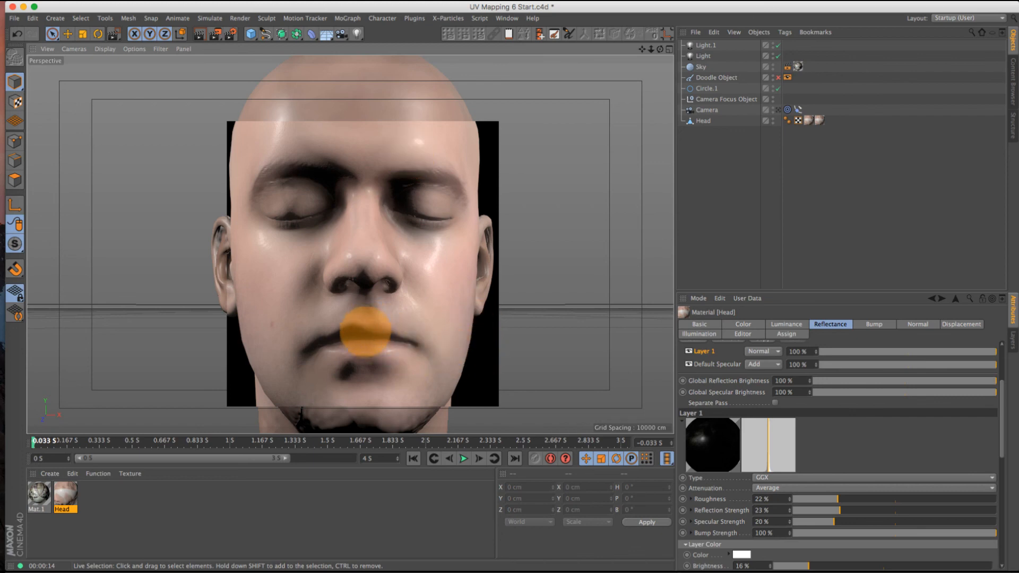